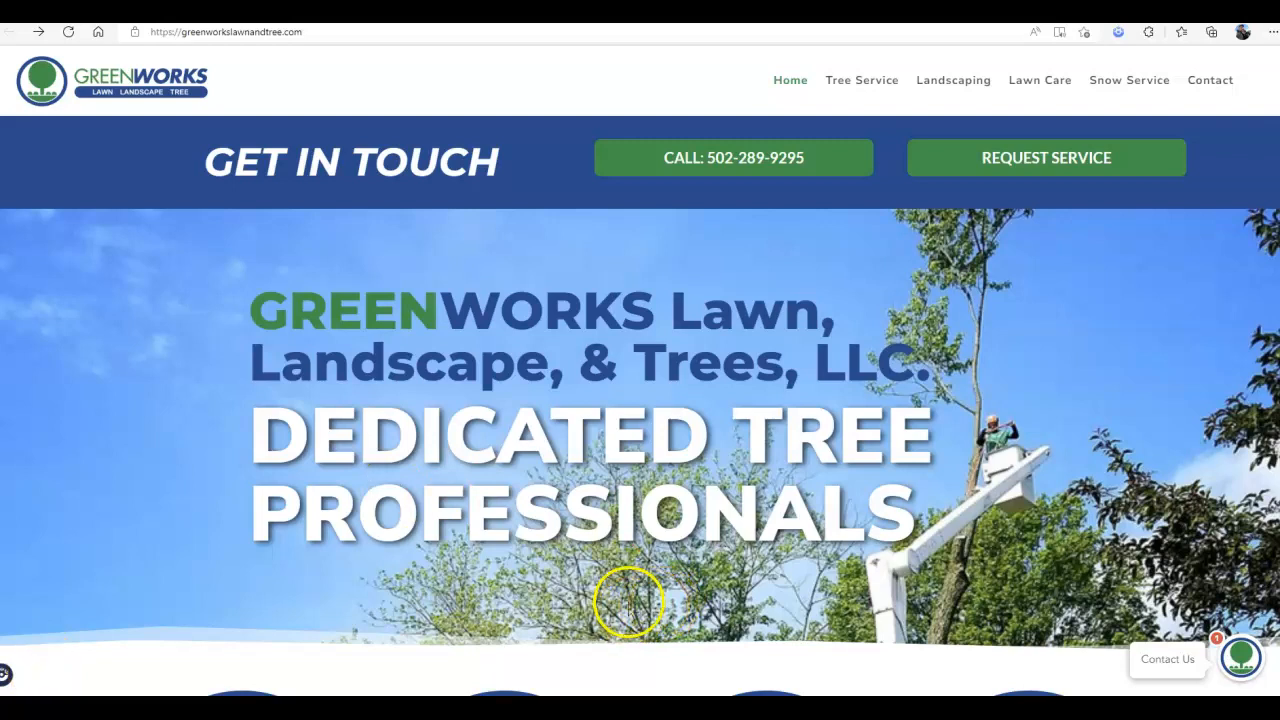
mouse_move(530, 395)
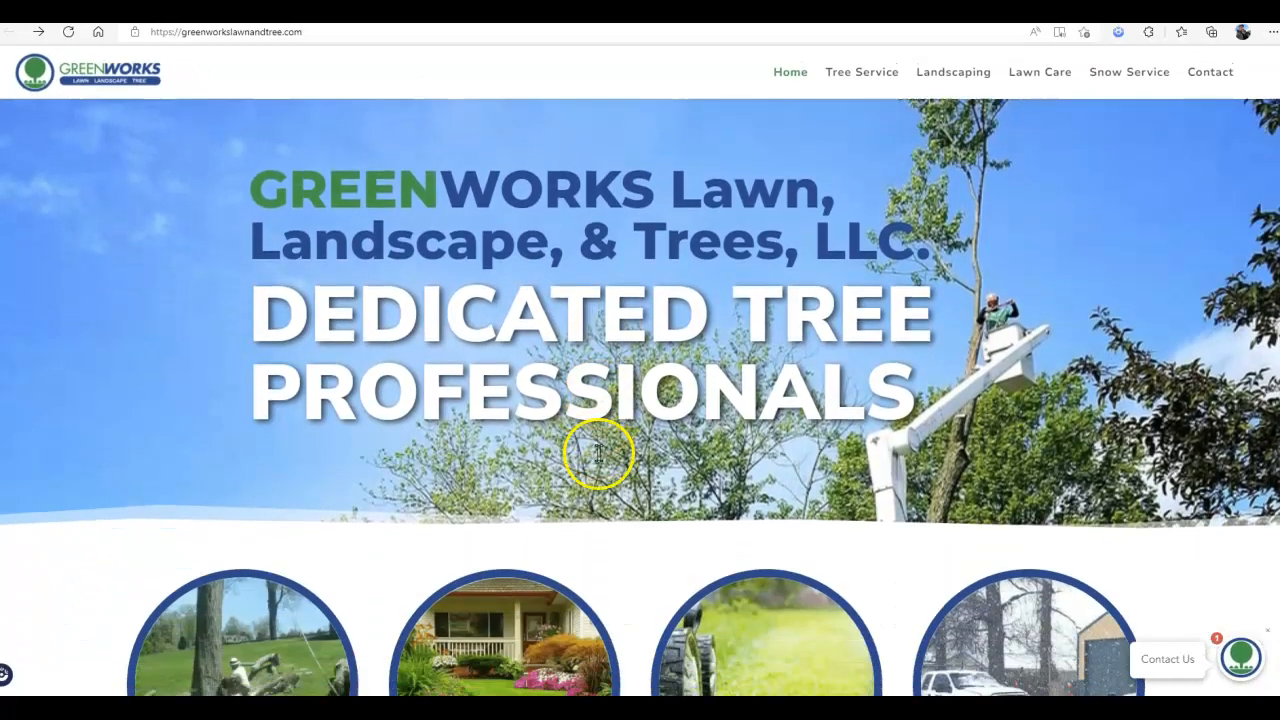
- Scroll the Greenworks home page down to the Indiana and Kentucky Service Areas list
scroll("down", 3)
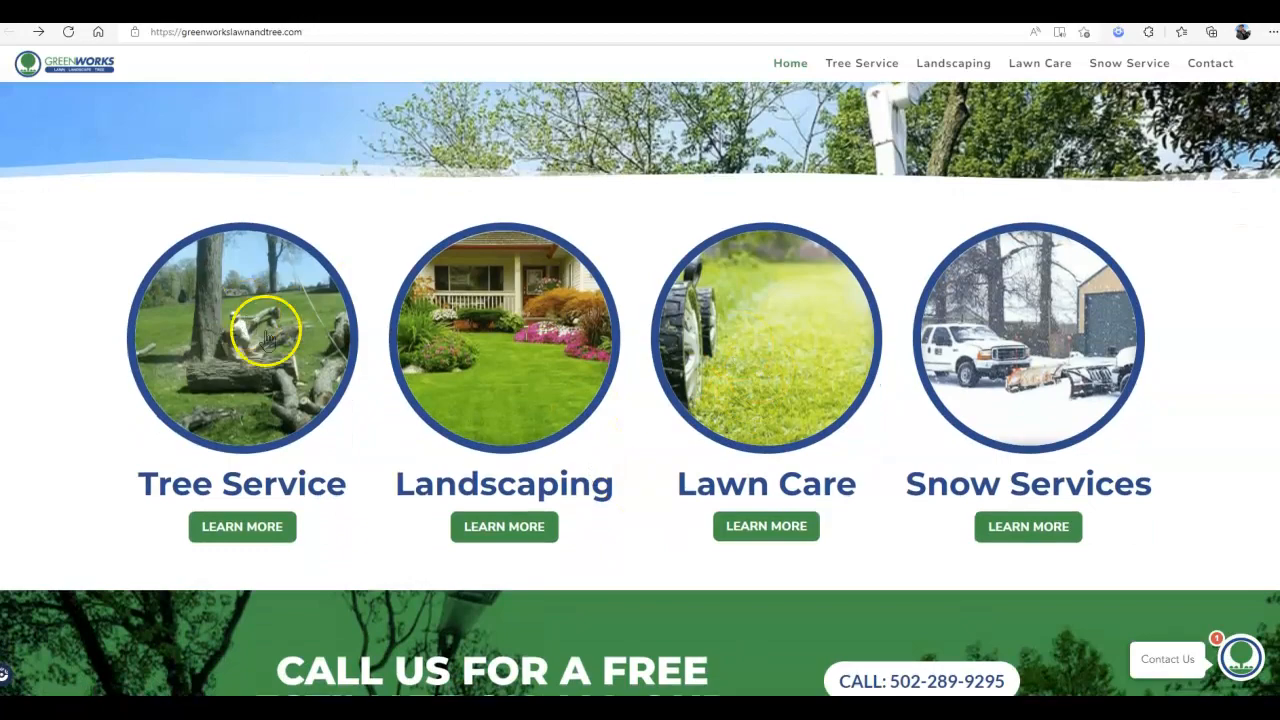
scroll("down", 3)
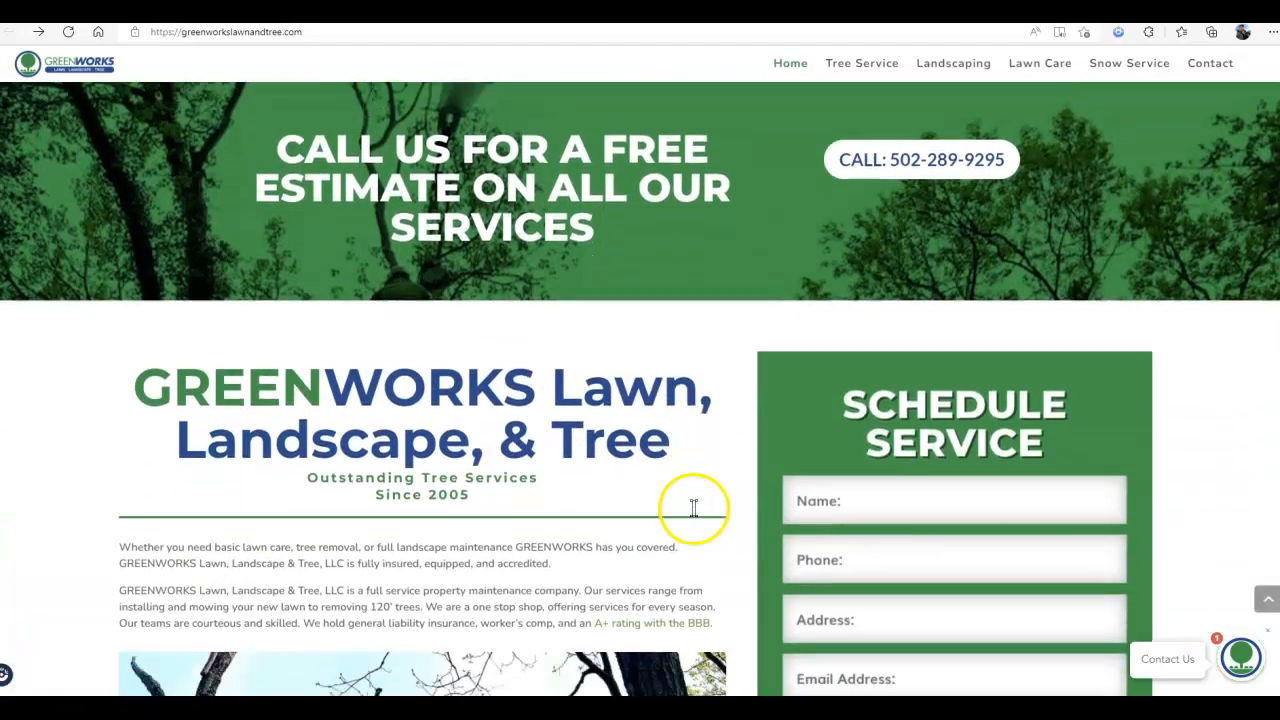
scroll("down", 3)
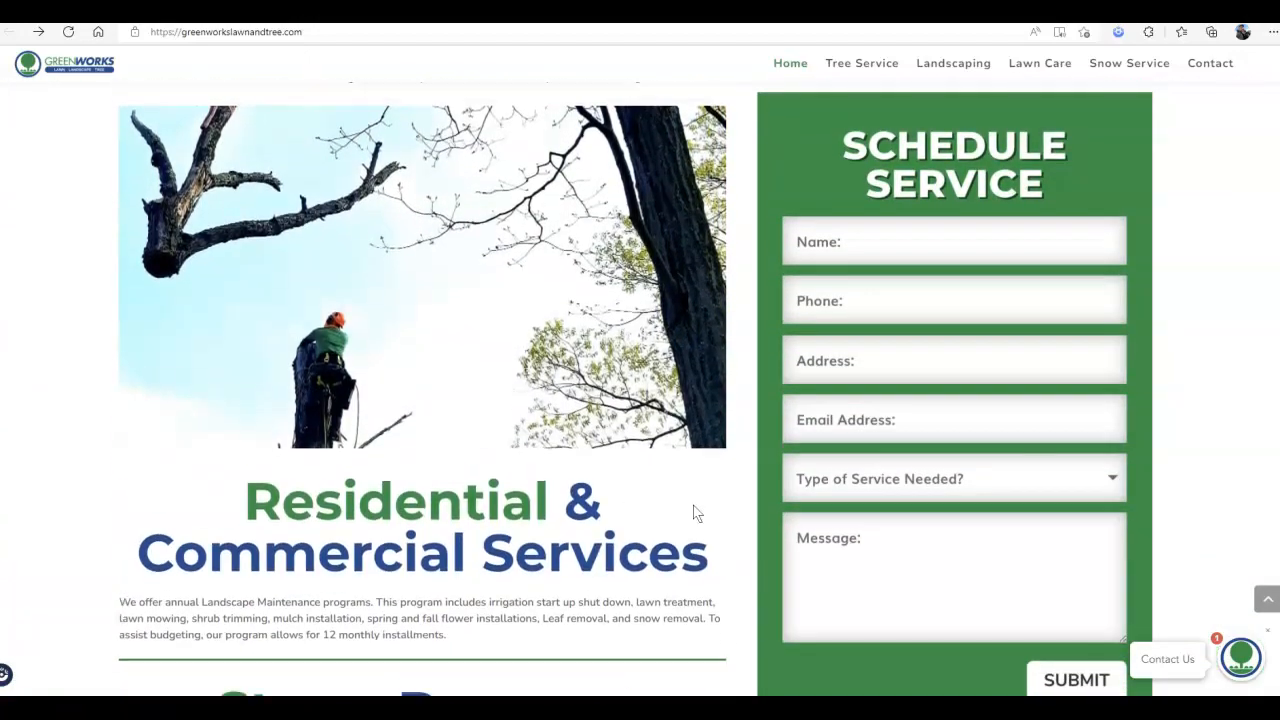
scroll("down", 3)
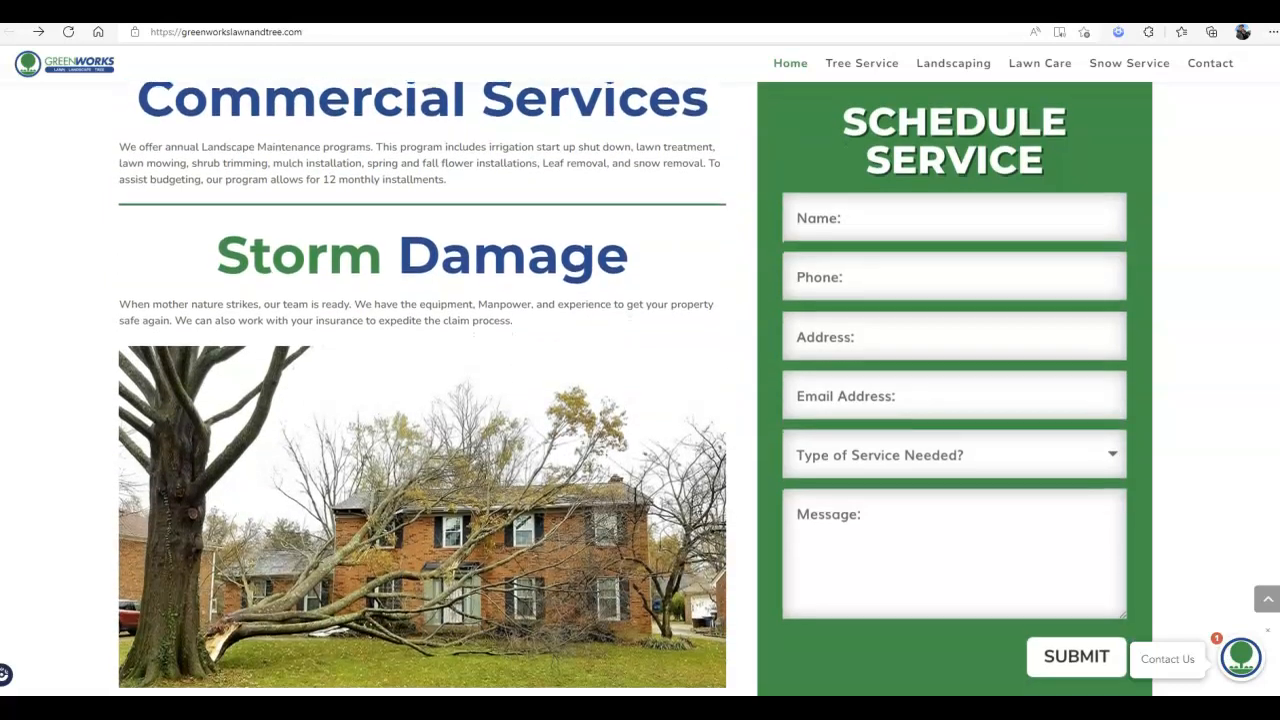
scroll("up", 3)
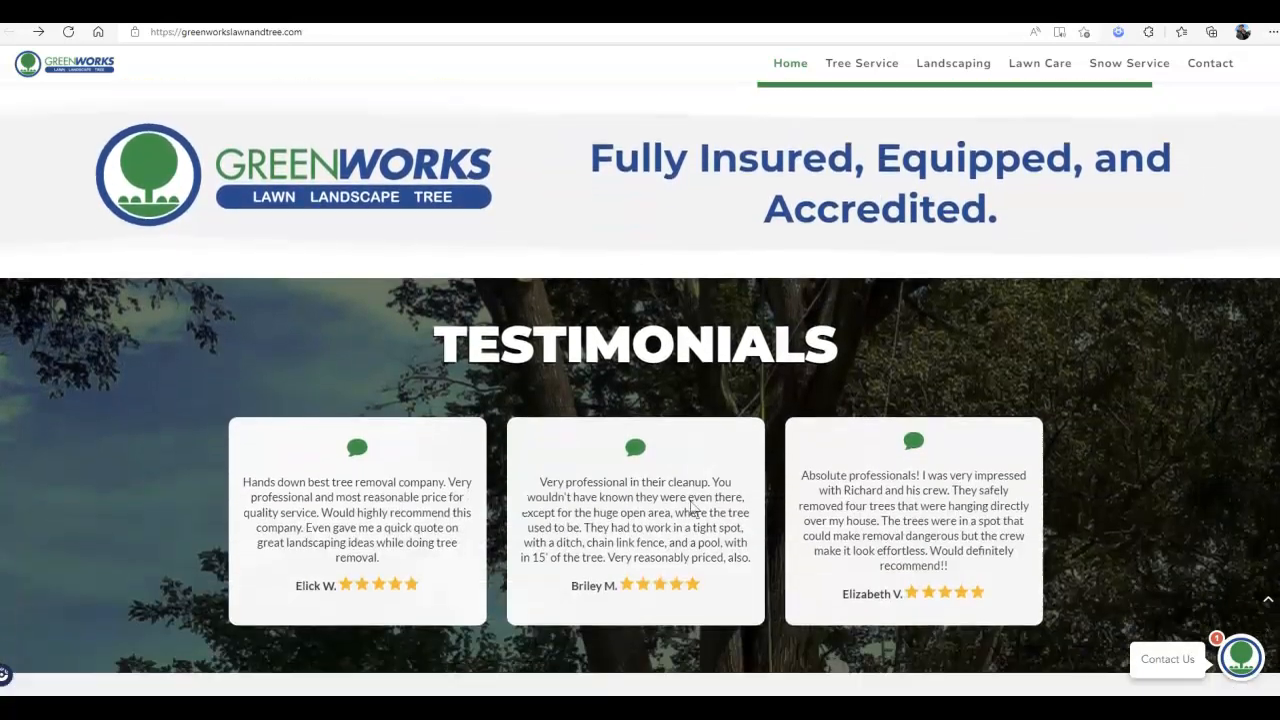
scroll("down", 3)
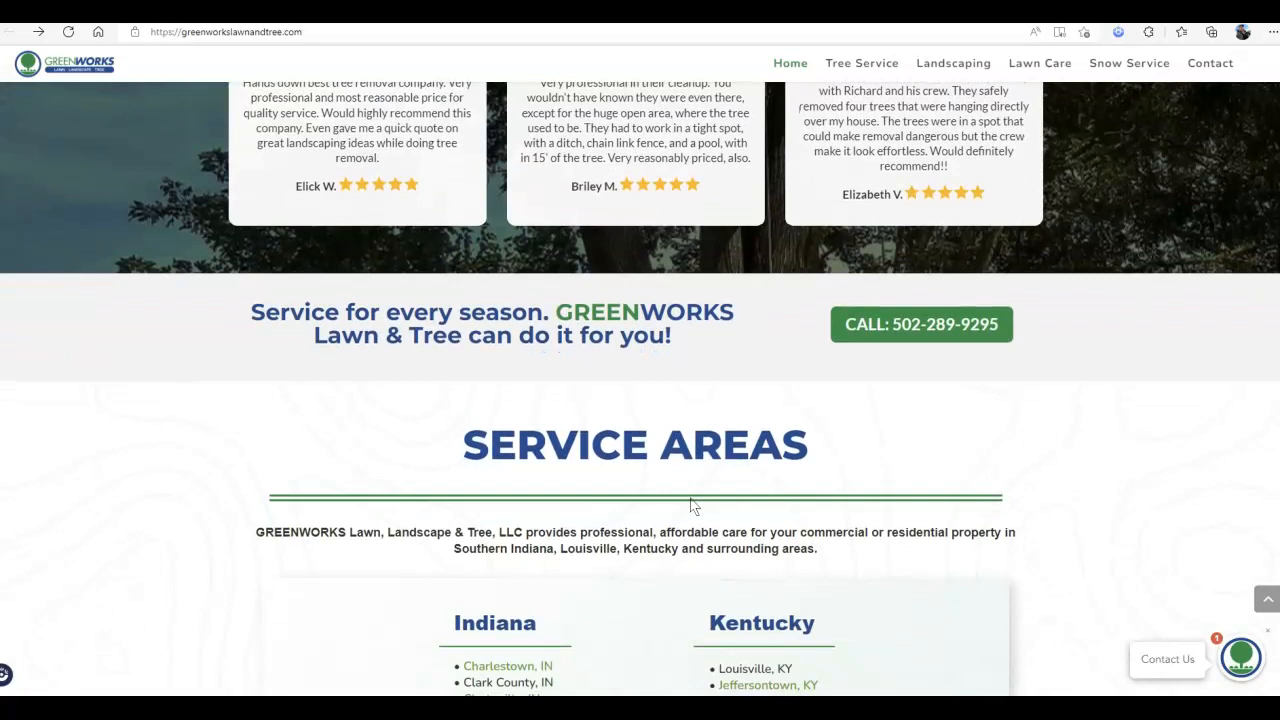
scroll("down", 3)
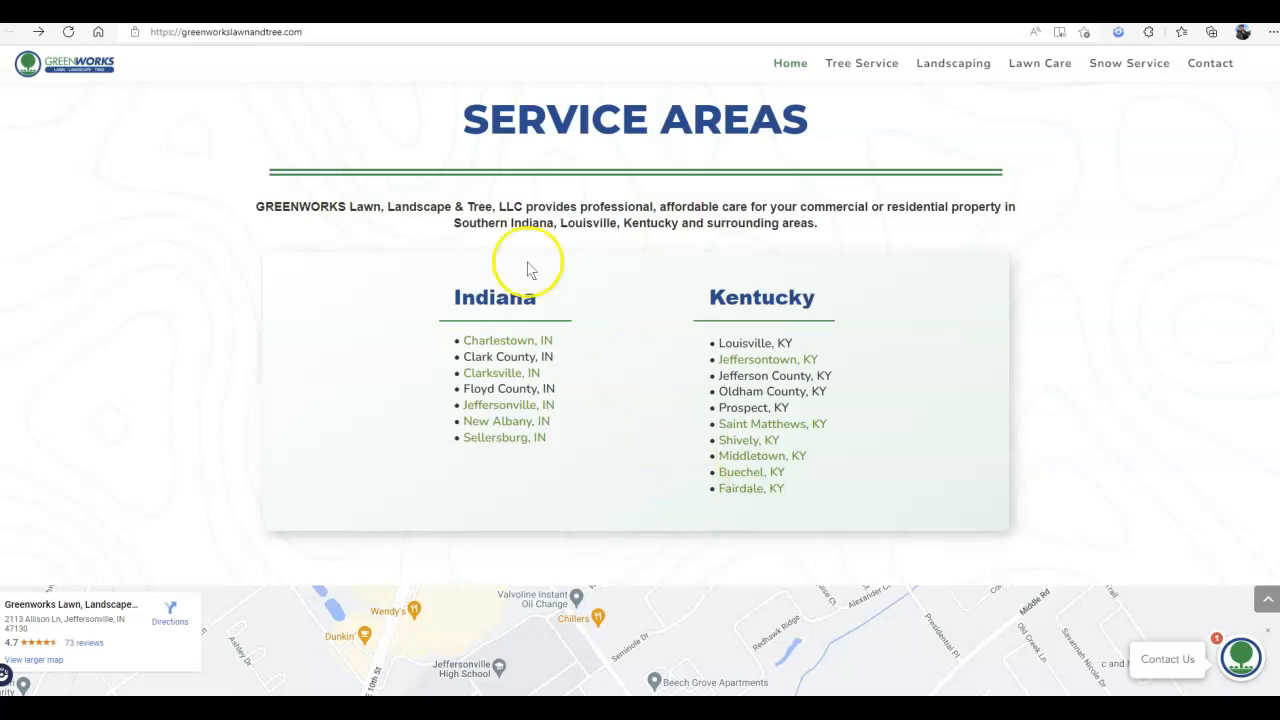
mouse_move(545, 338)
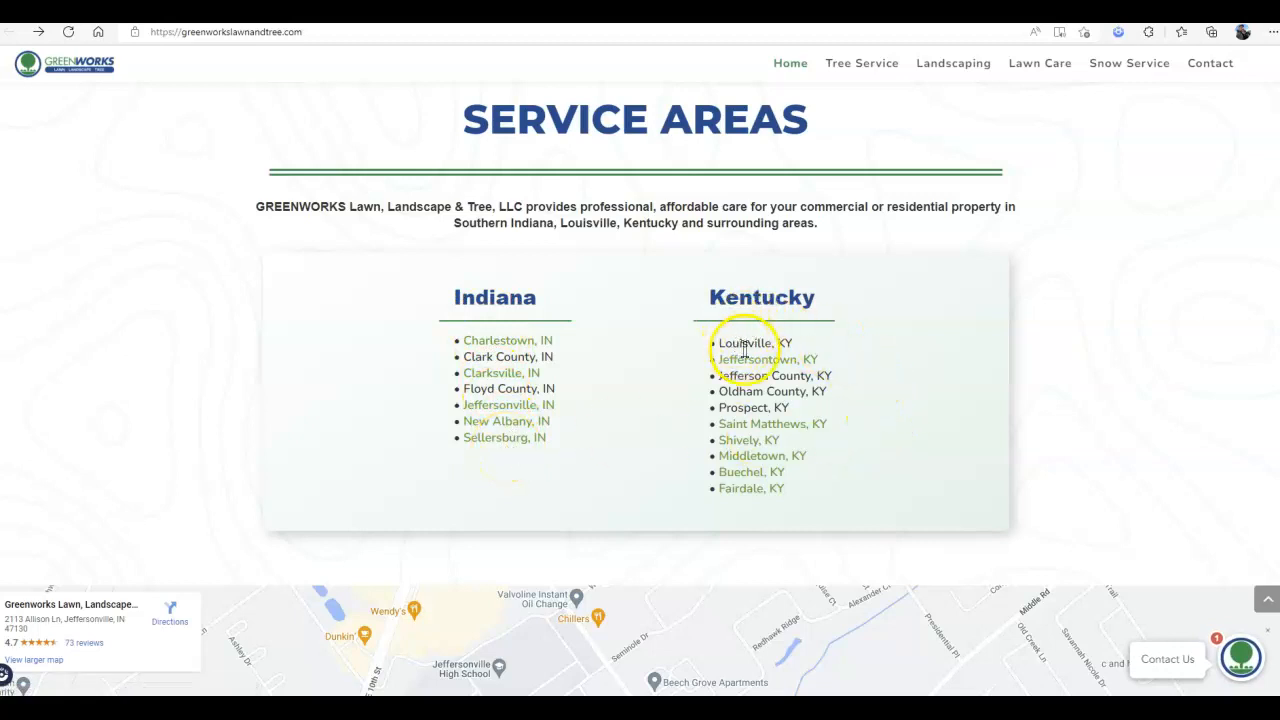
mouse_move(800, 345)
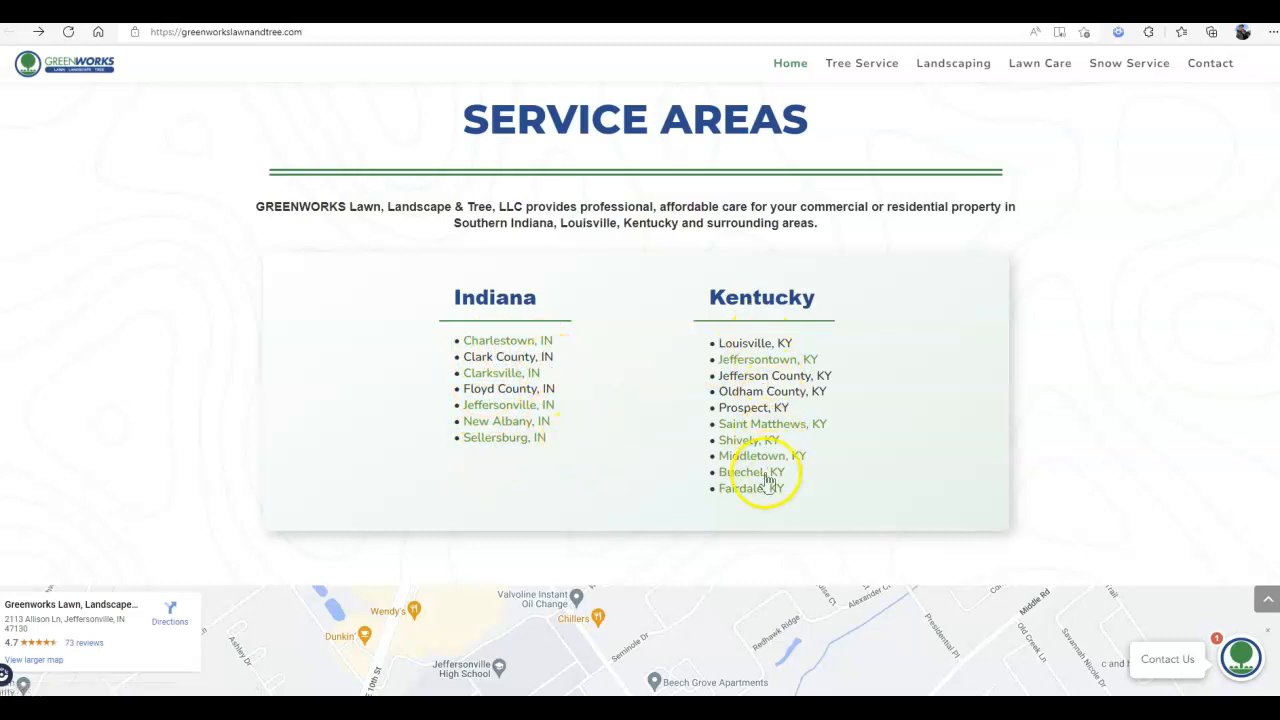
mouse_move(597, 384)
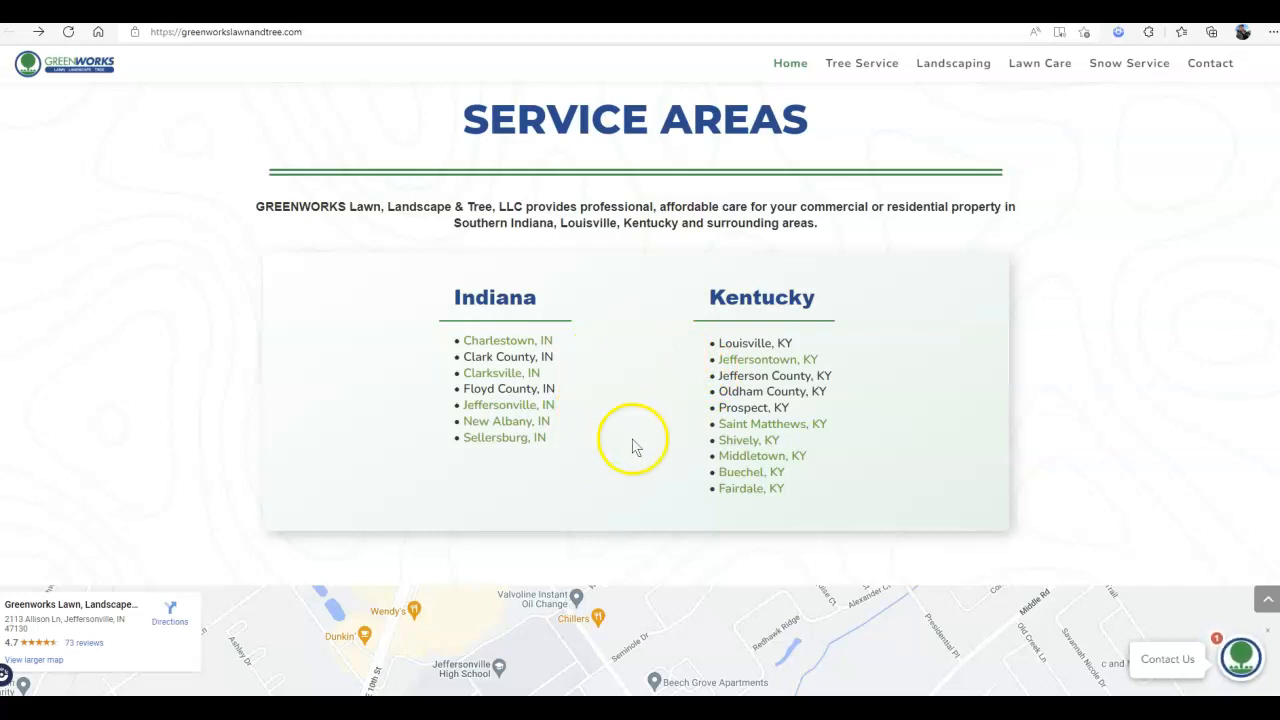
mouse_move(688, 485)
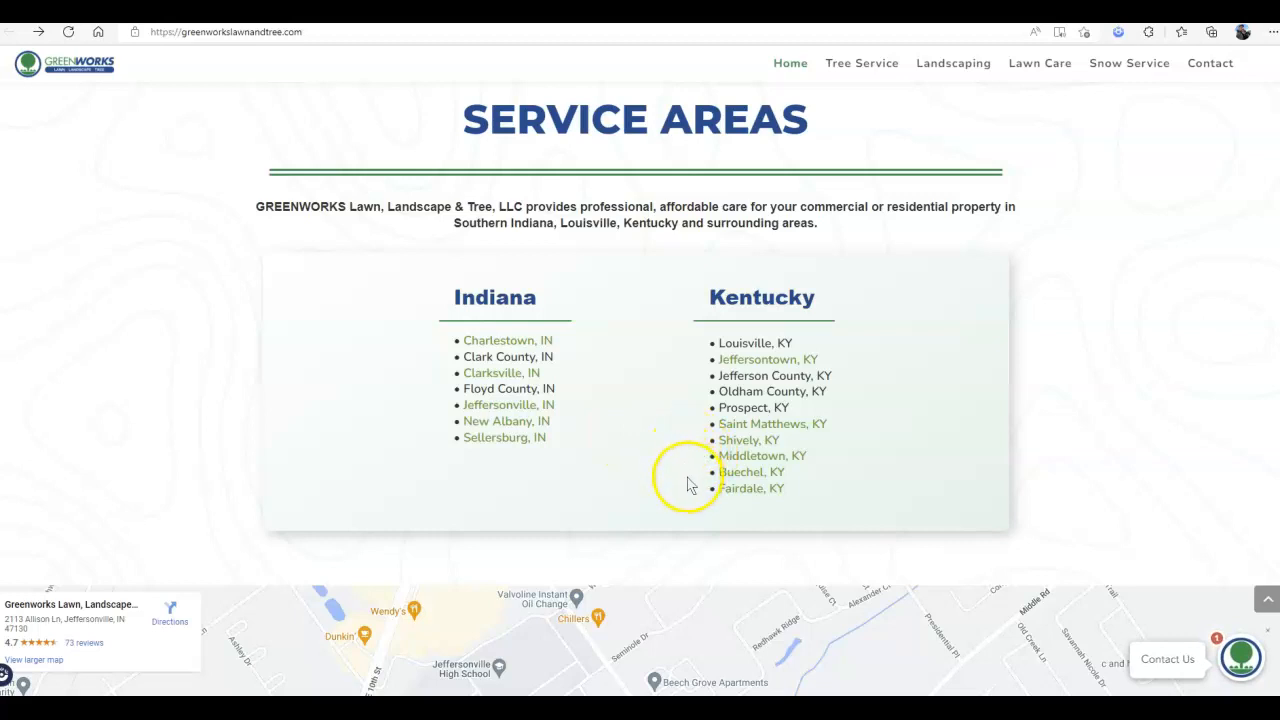
mouse_move(693, 470)
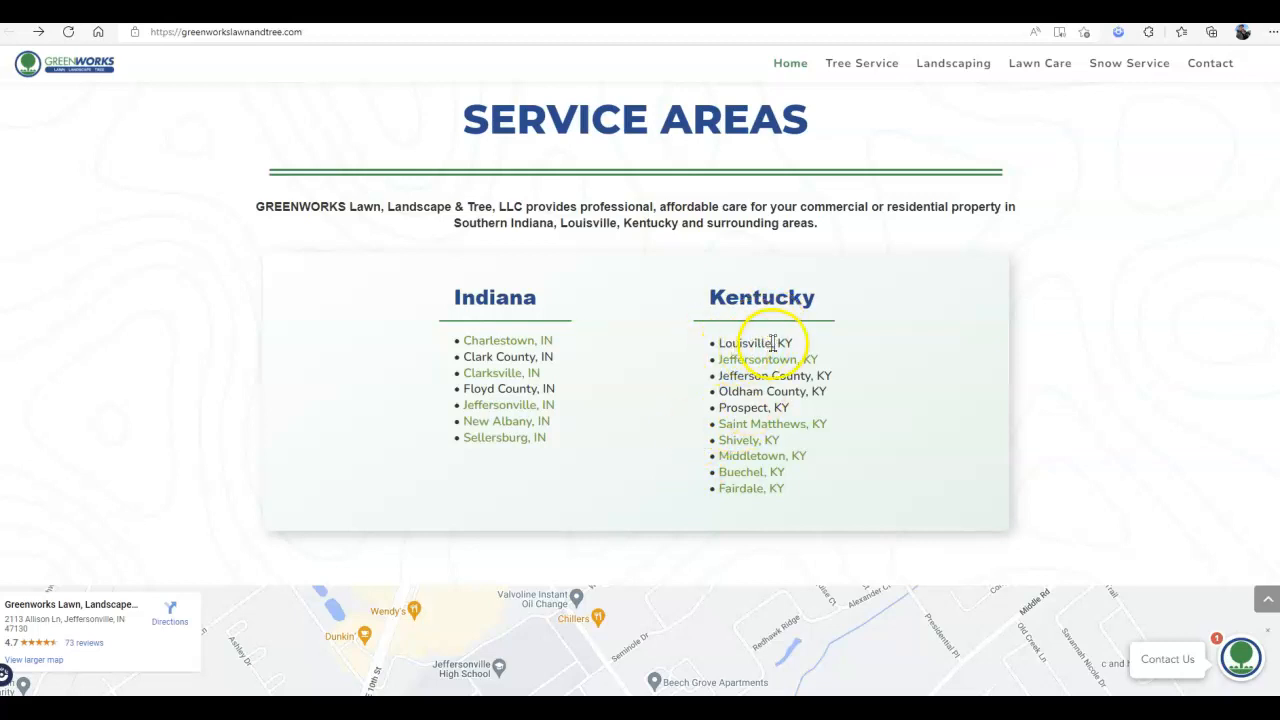
mouse_move(725, 330)
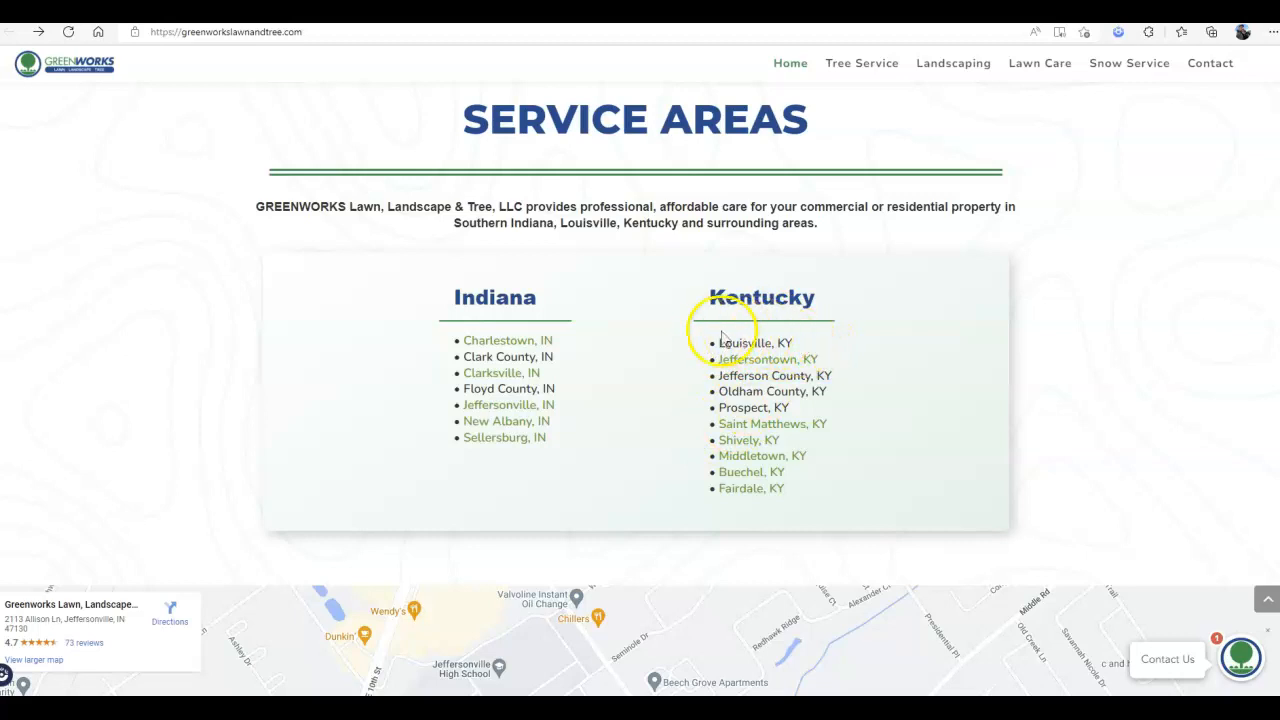
mouse_move(790, 340)
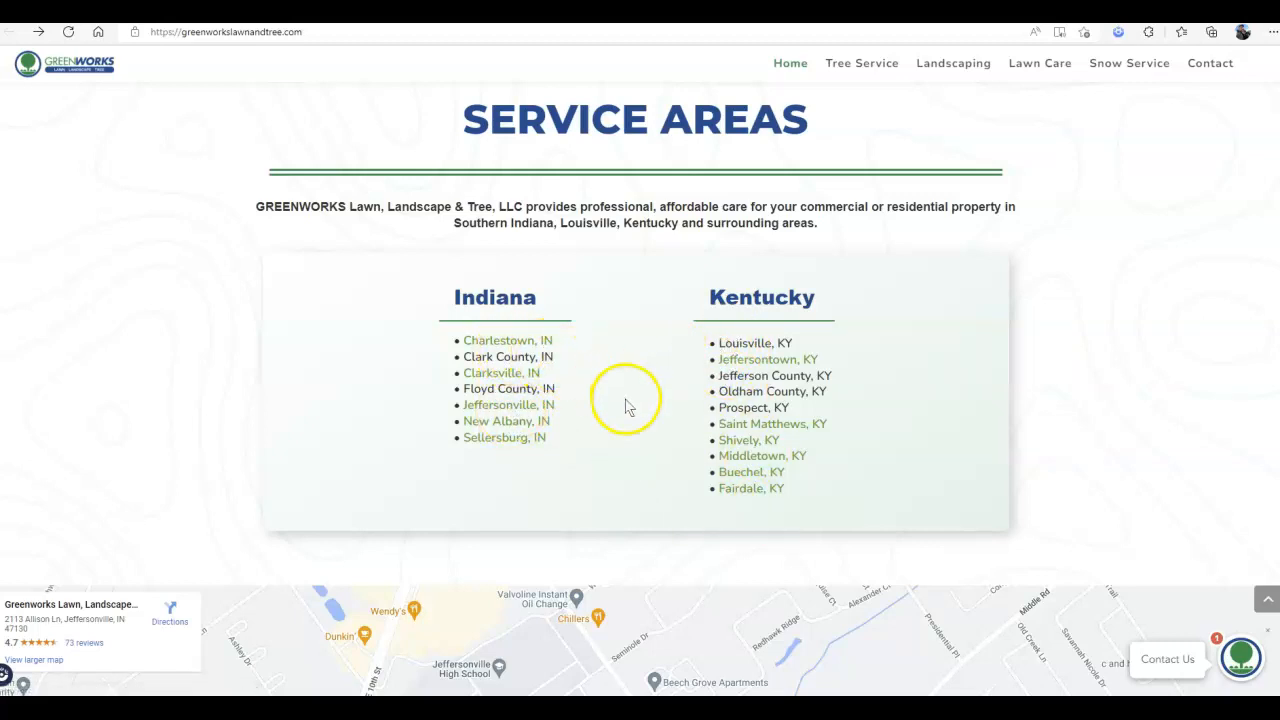
mouse_move(615, 460)
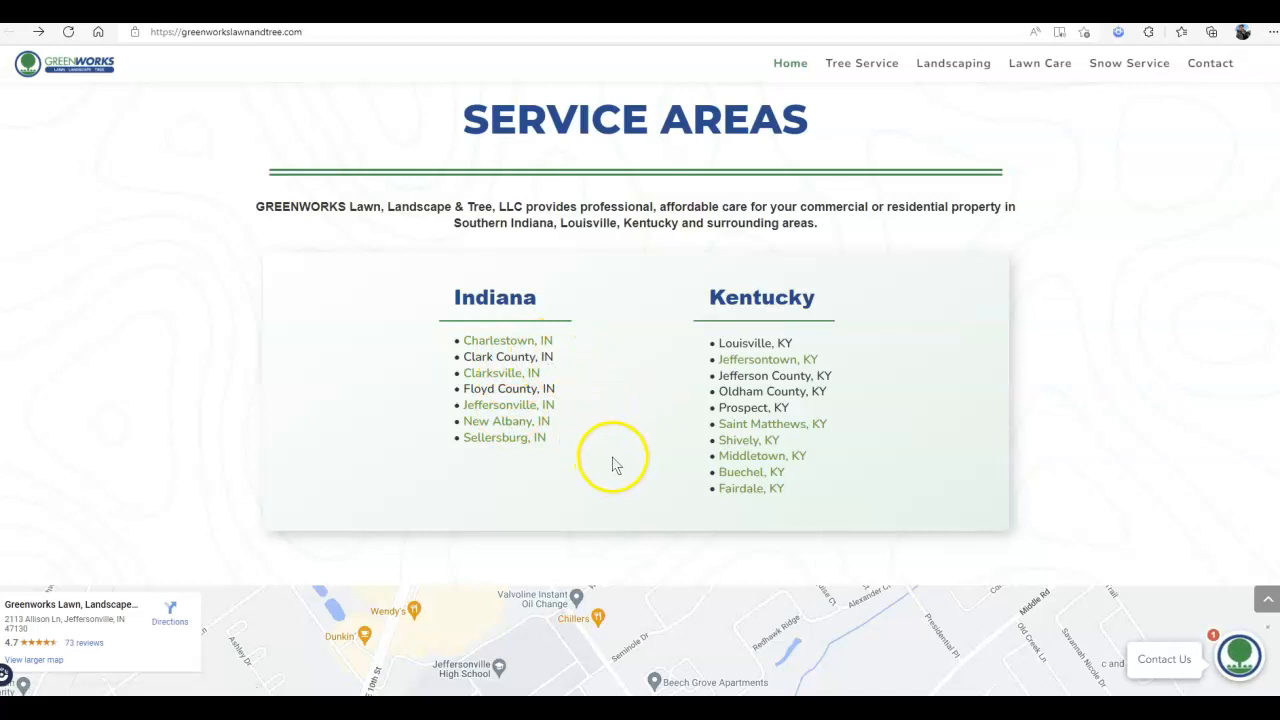
mouse_move(762, 455)
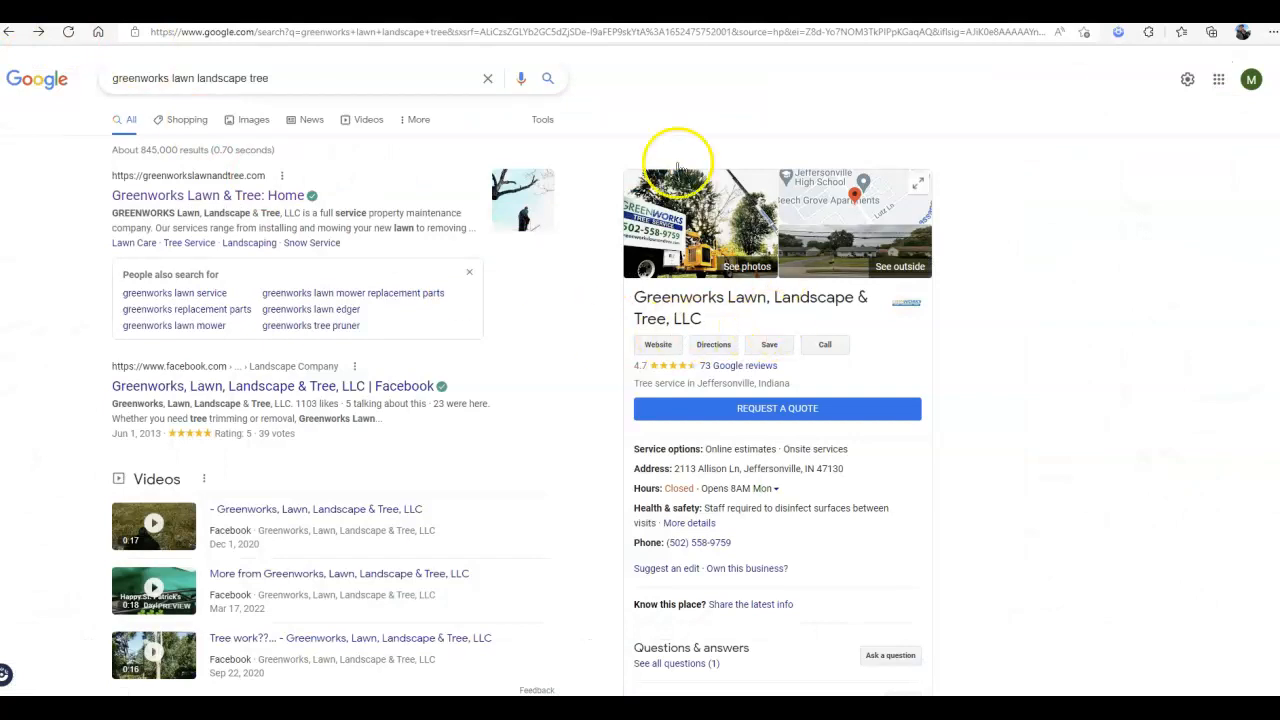
mouse_move(827, 228)
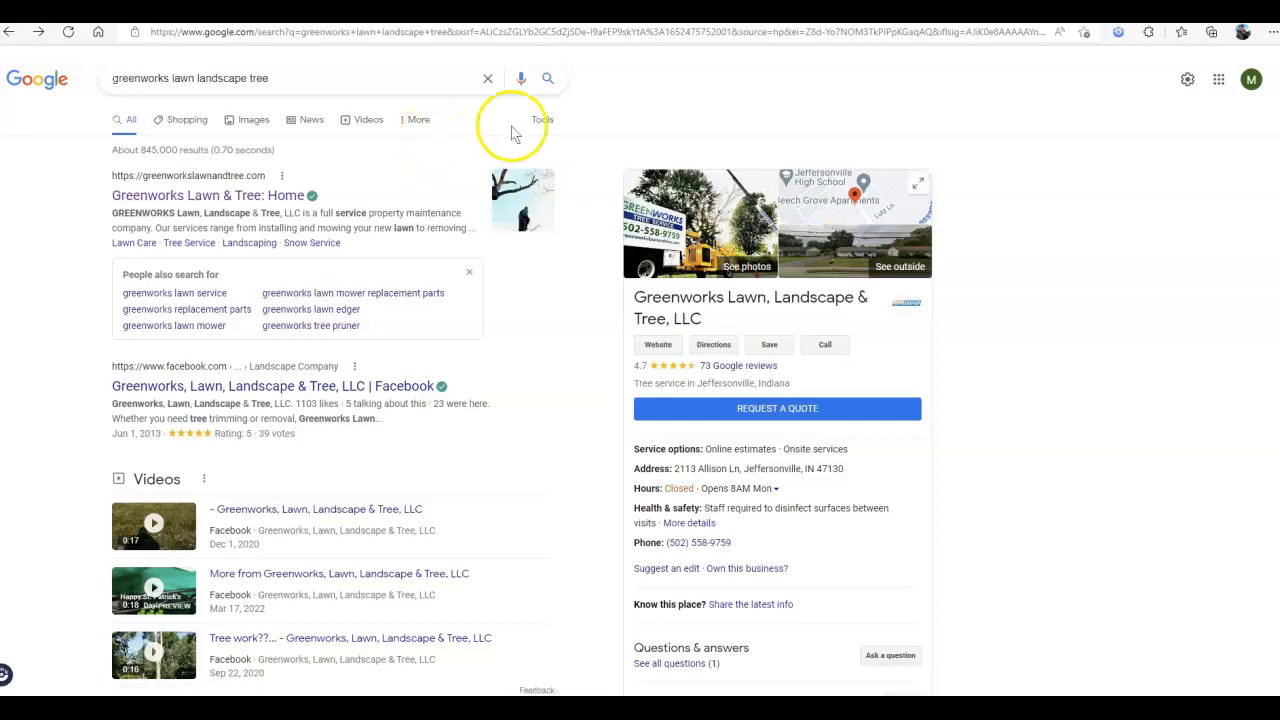
- Search Google for 'landscaper louisville ky'
type("landscaper louisville ky")
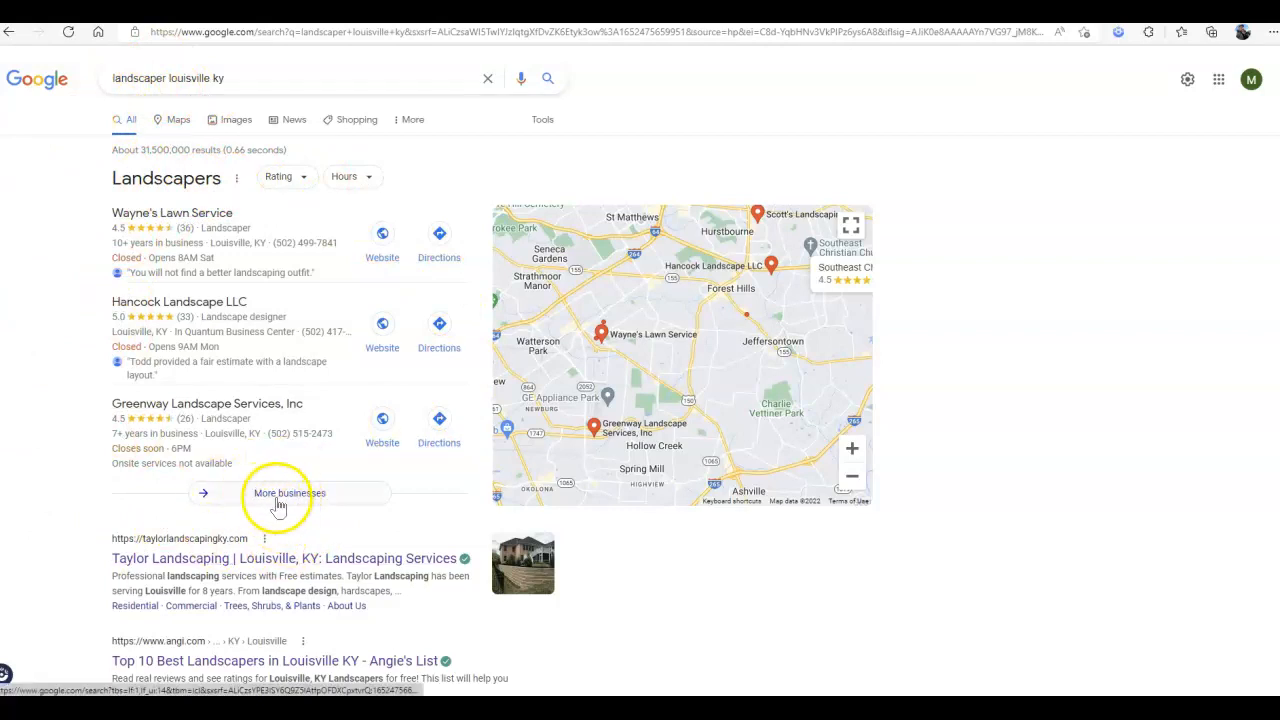
- Browse the Louisville landscaper results down to related searches and back to the map pack
scroll("down", 3)
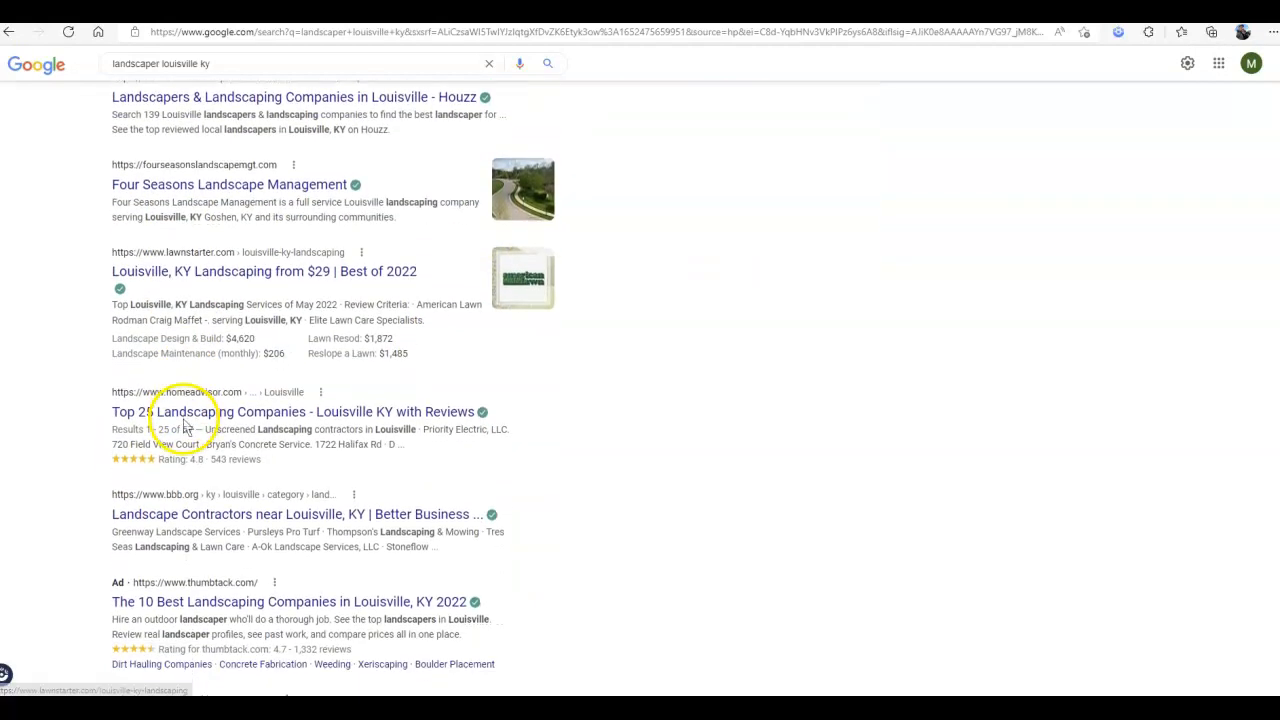
scroll("down", 3)
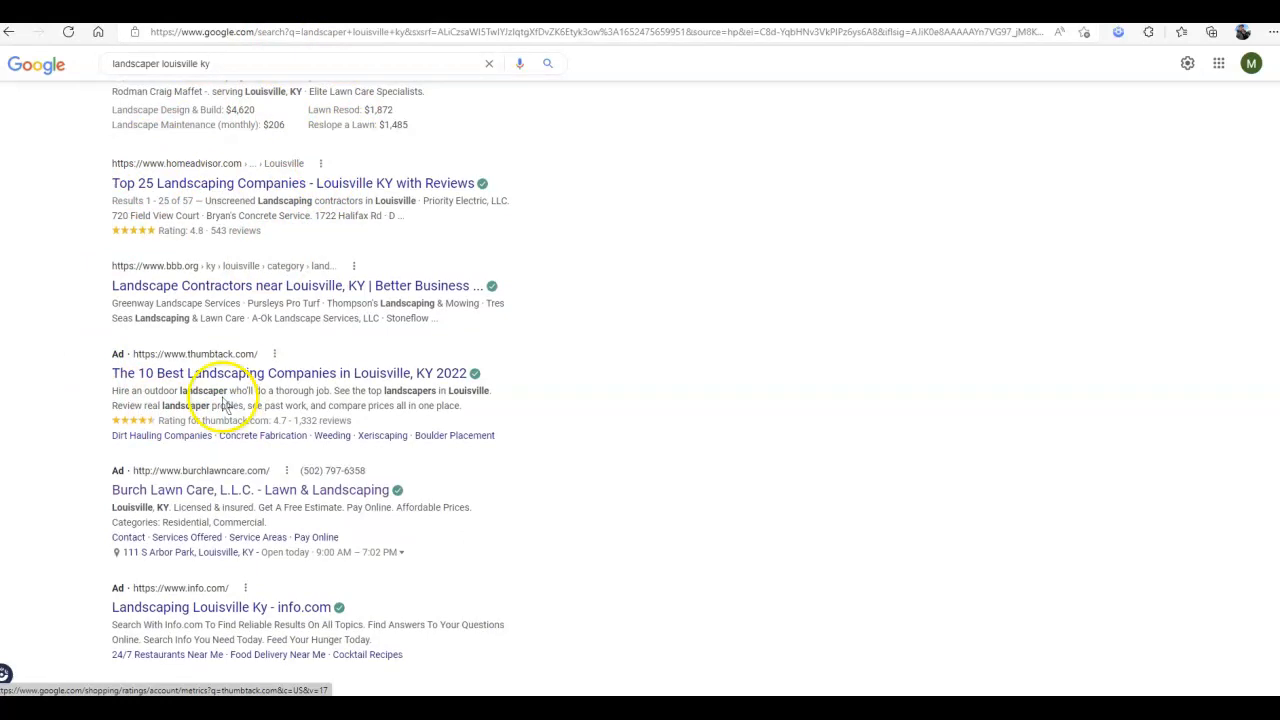
scroll("down", 3)
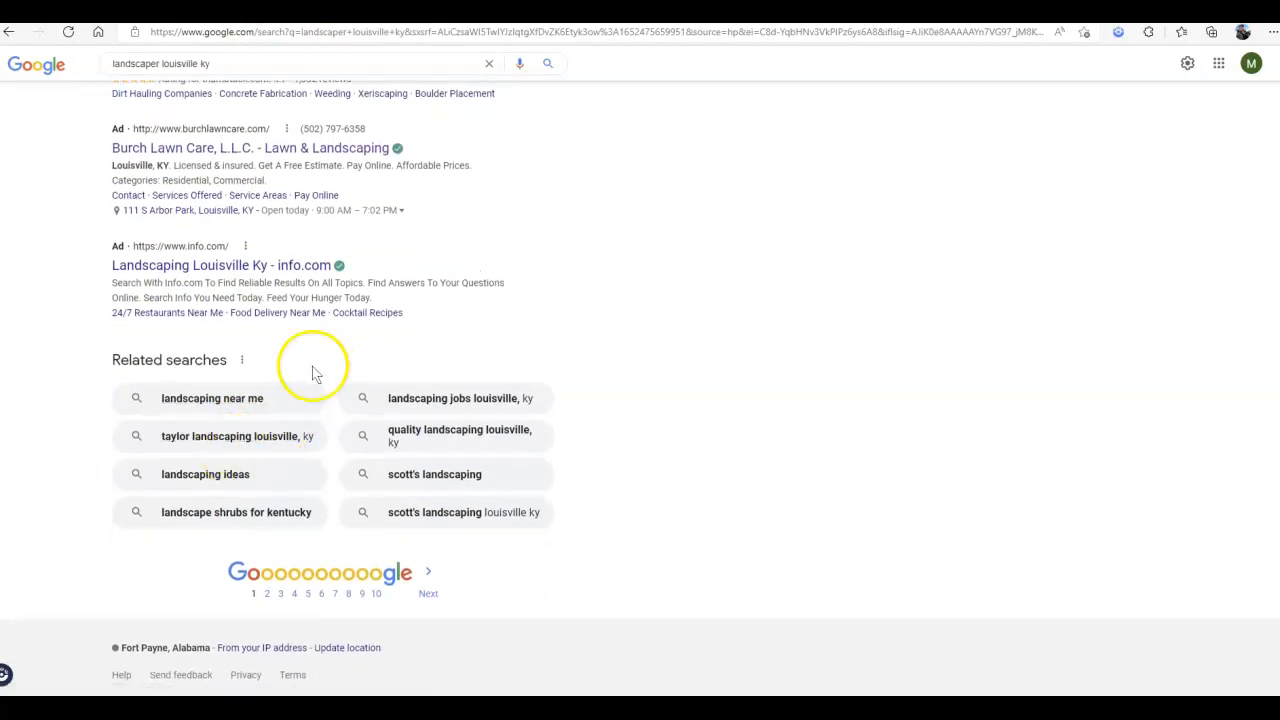
mouse_move(258, 587)
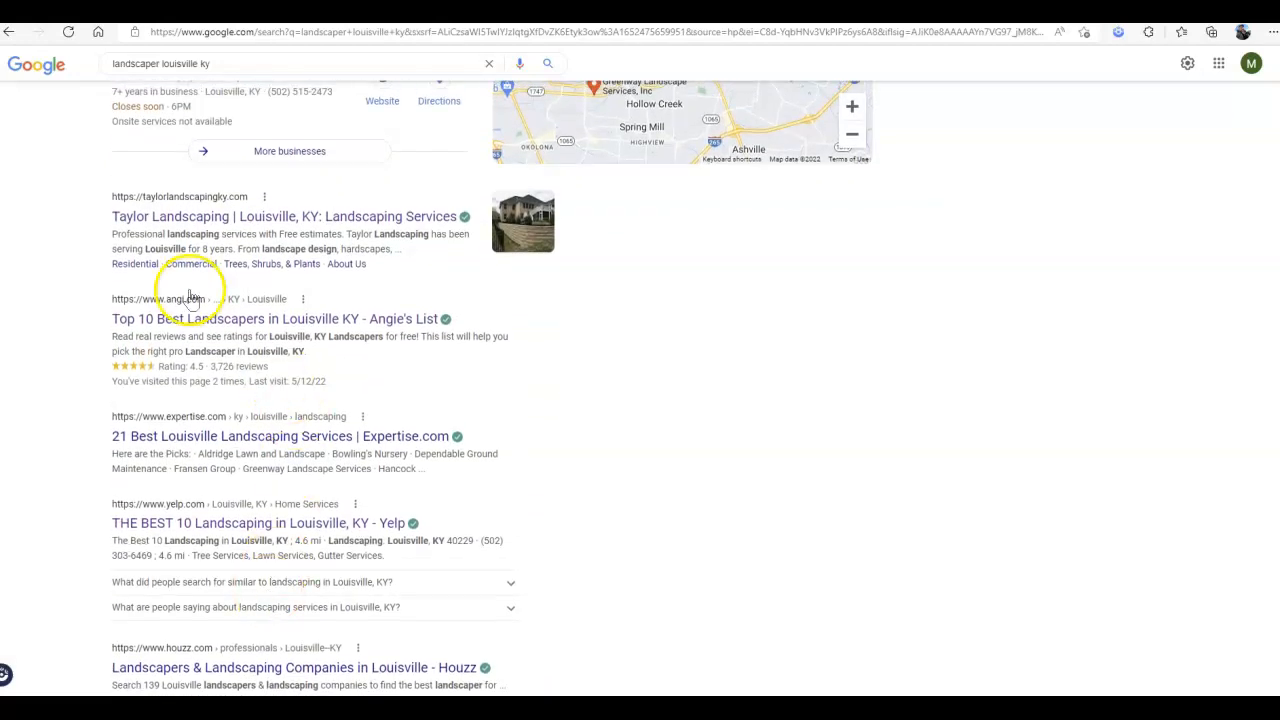
scroll("up", 3)
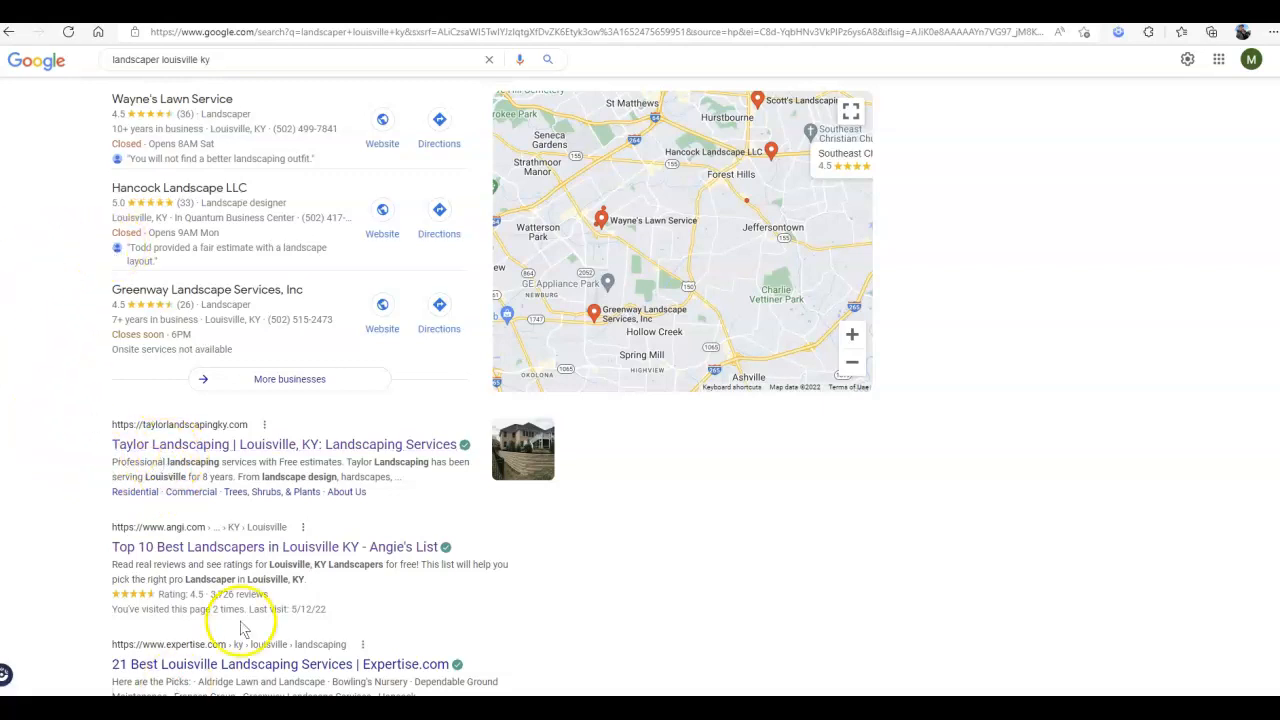
mouse_move(245, 525)
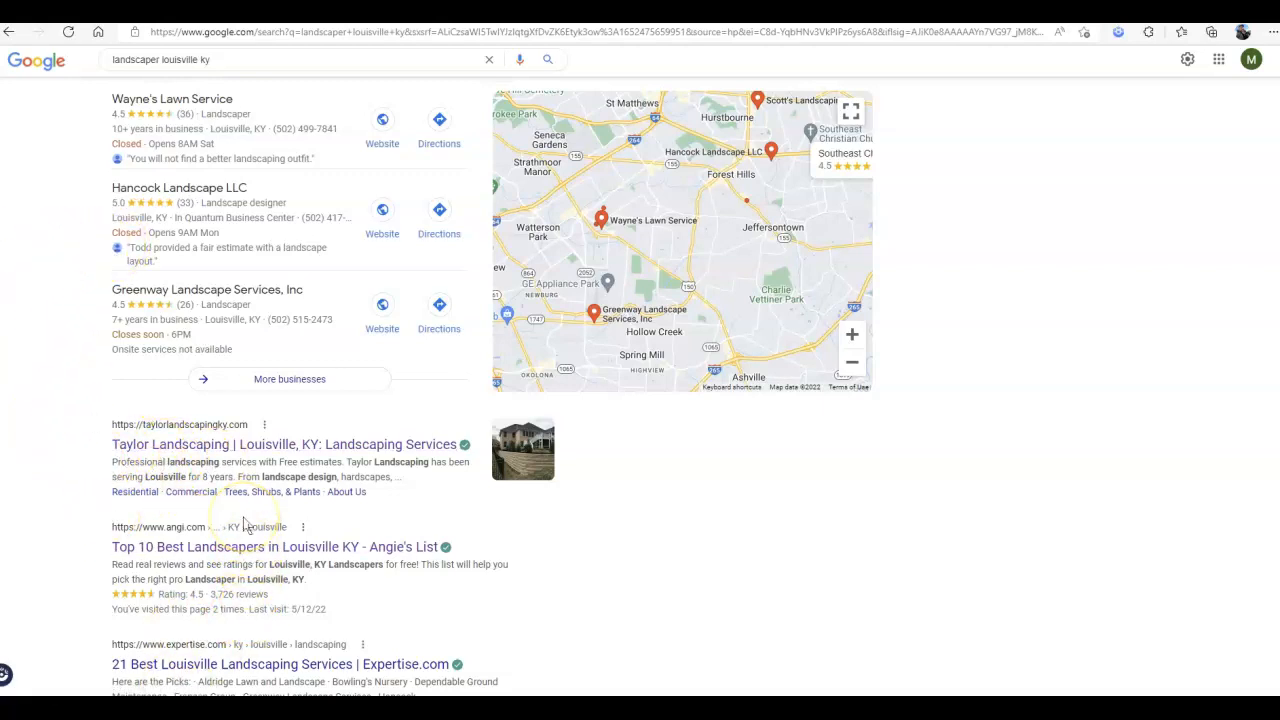
mouse_move(245, 527)
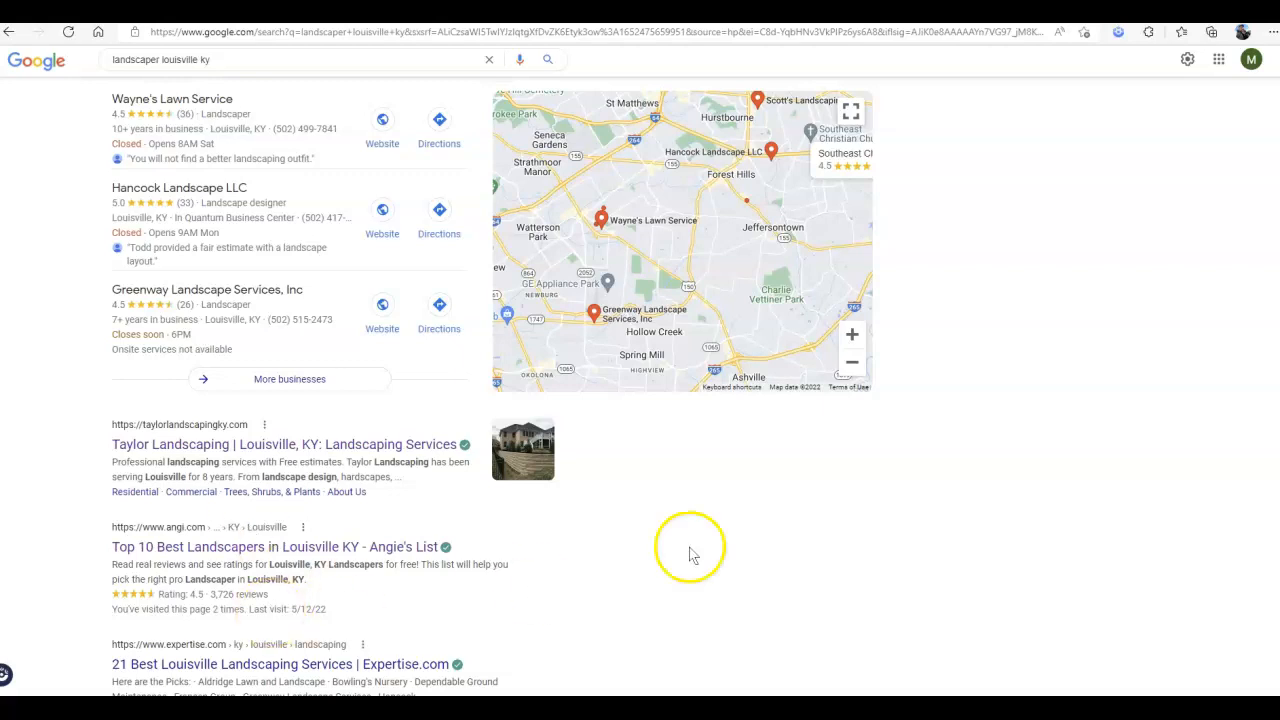
mouse_move(903, 62)
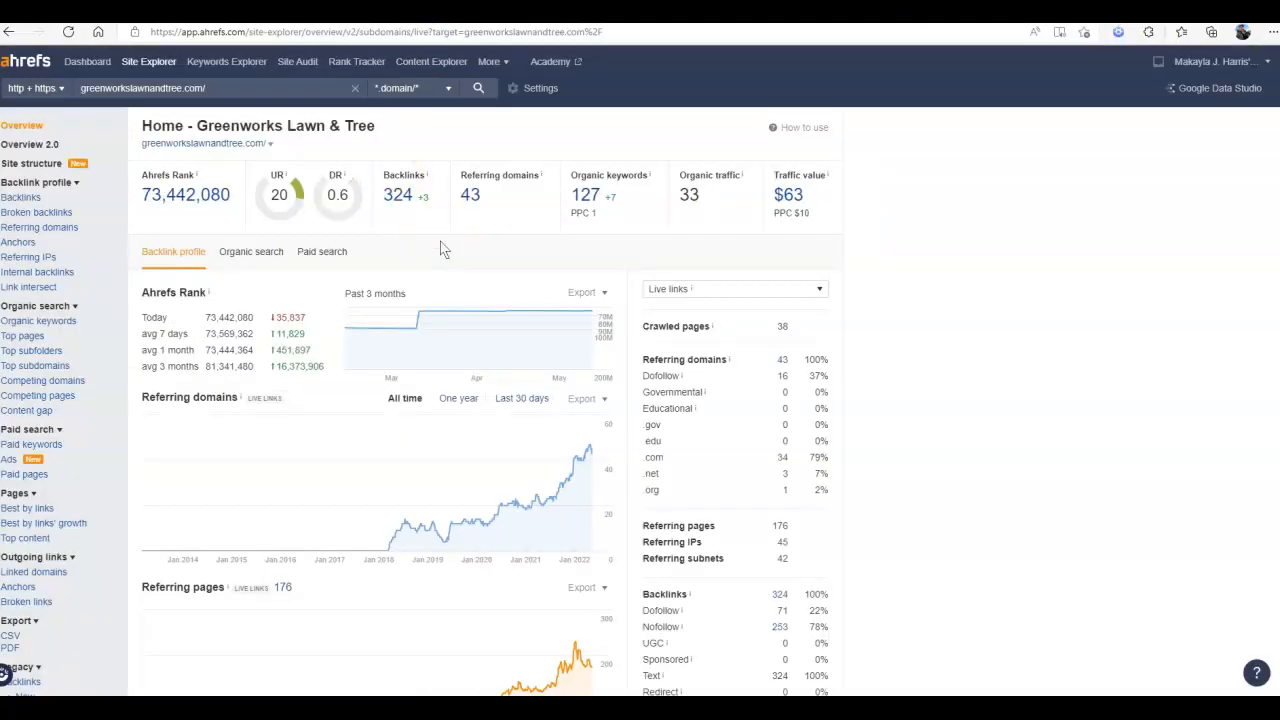
mouse_move(573, 162)
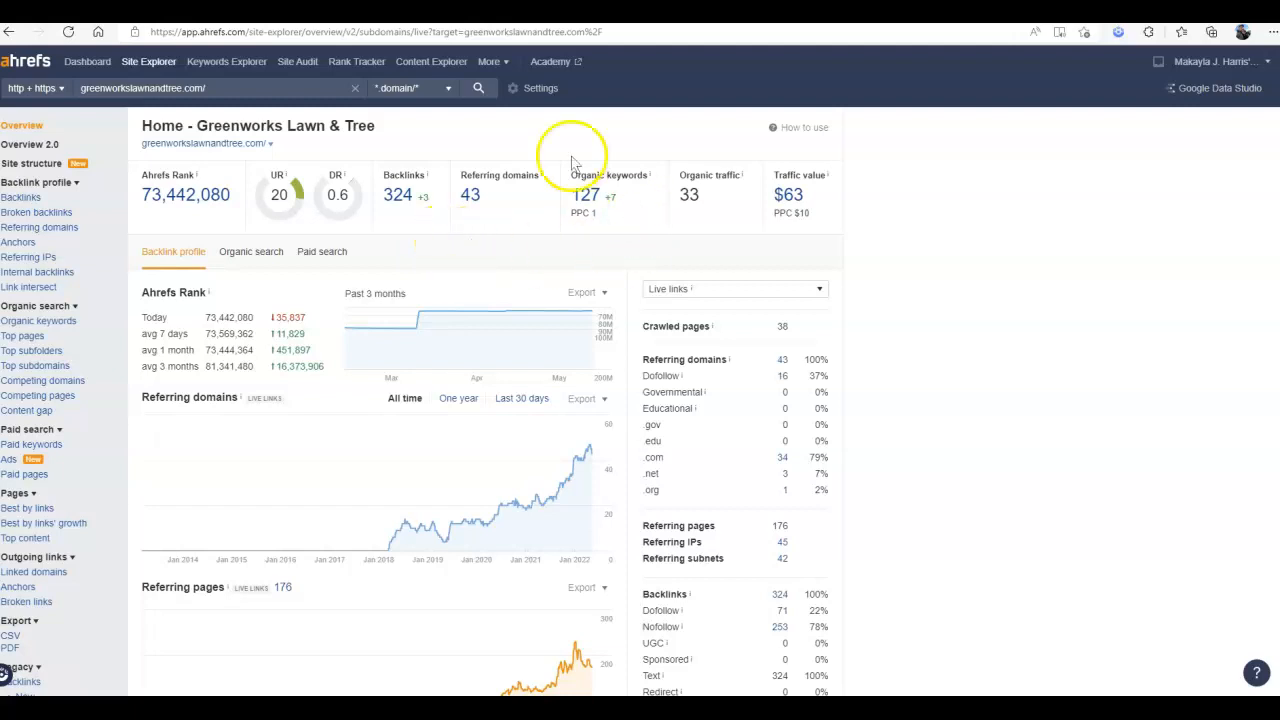
mouse_move(238, 215)
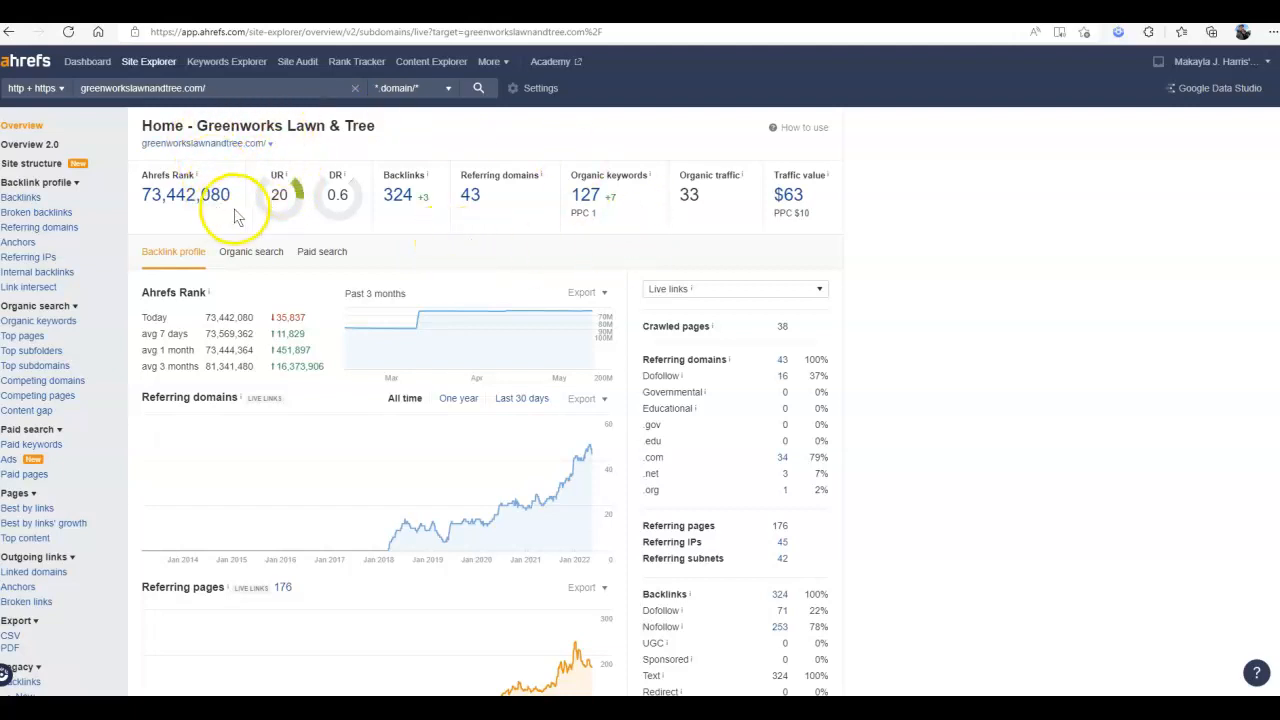
mouse_move(293, 217)
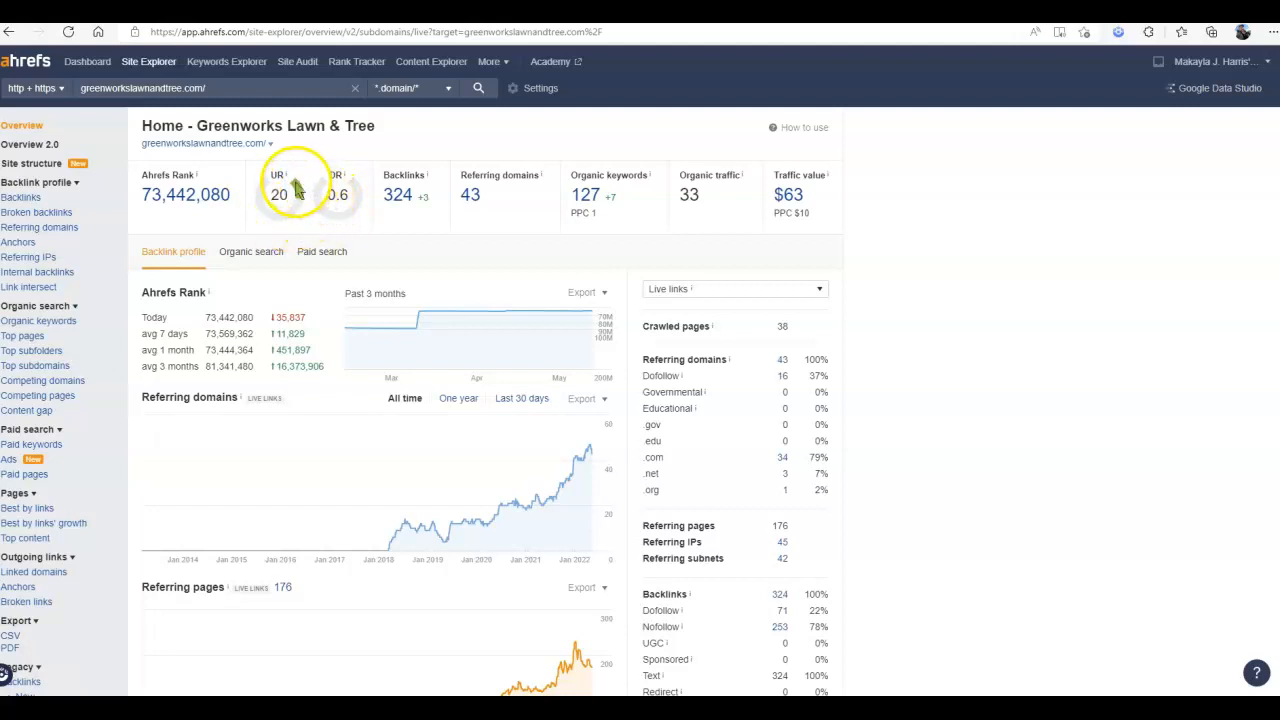
mouse_move(387, 163)
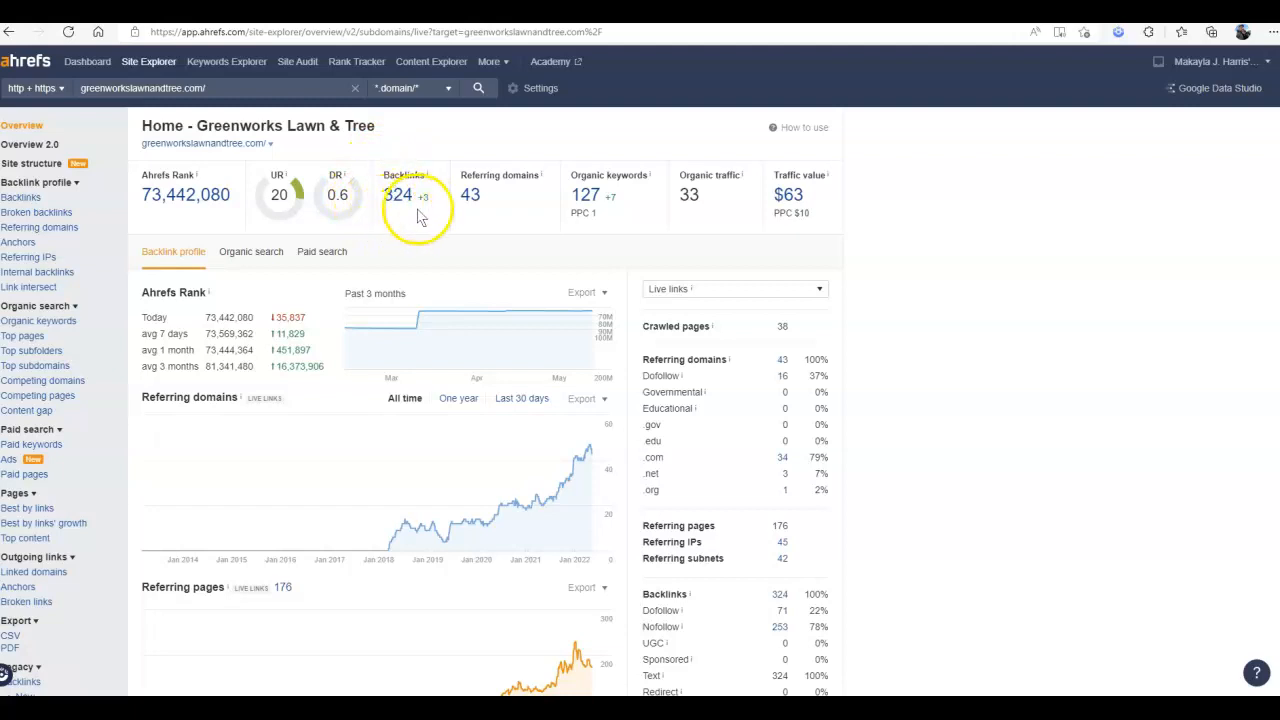
mouse_move(418, 232)
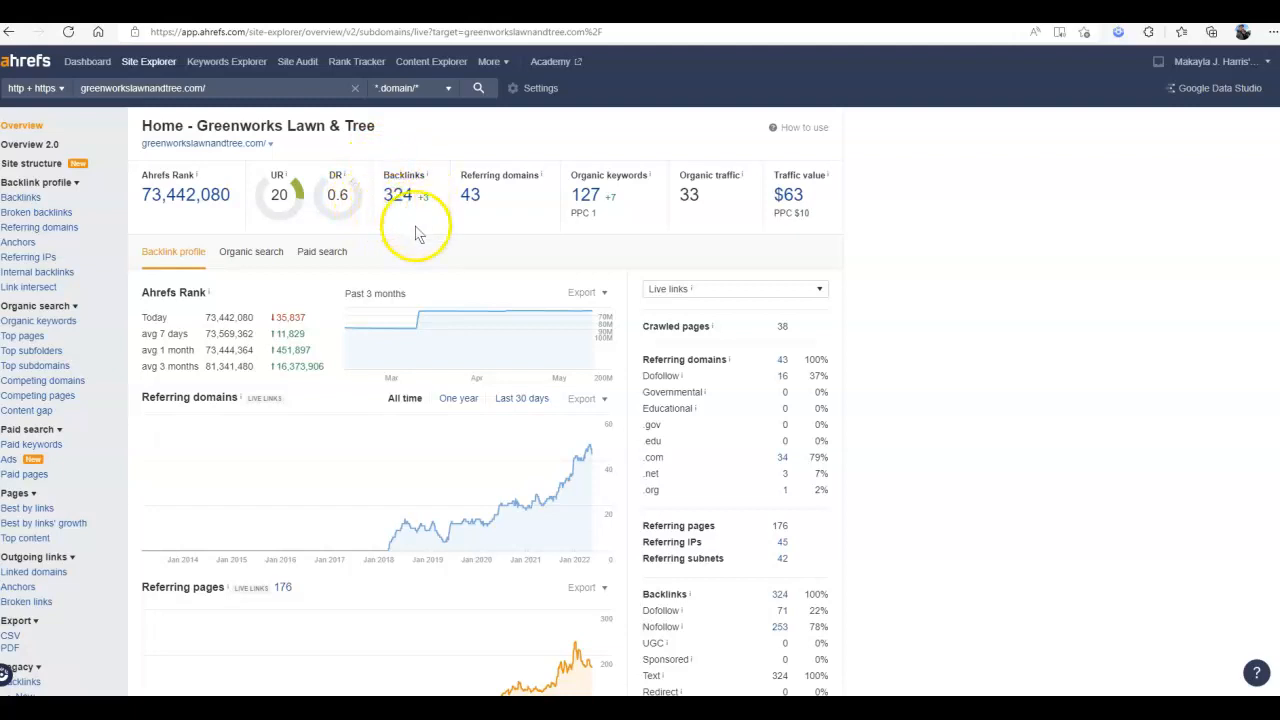
mouse_move(424, 268)
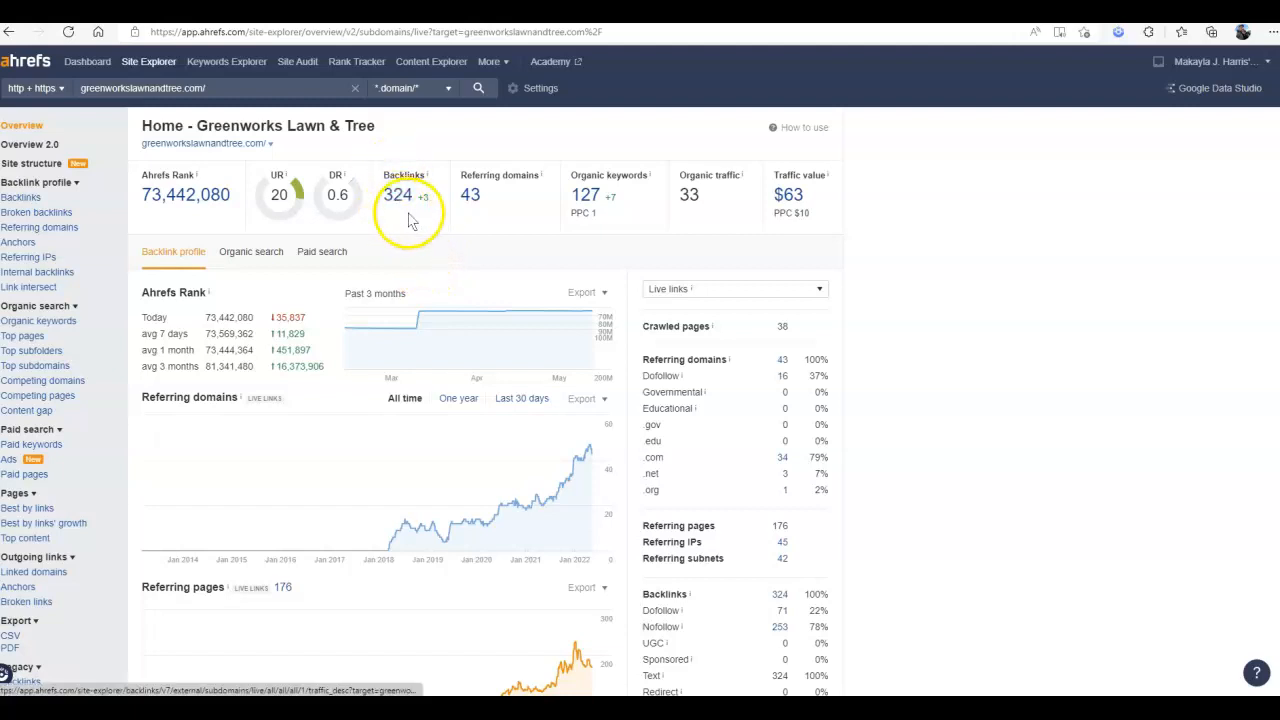
mouse_move(315, 200)
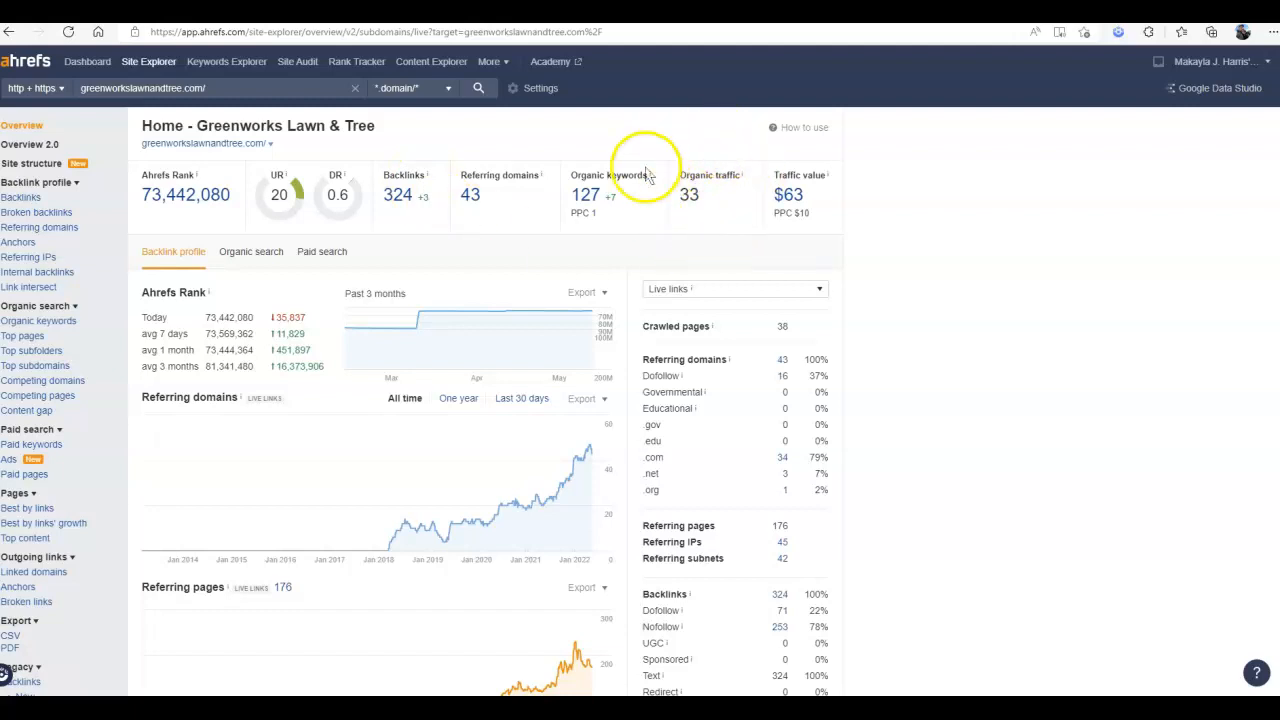
mouse_move(710, 230)
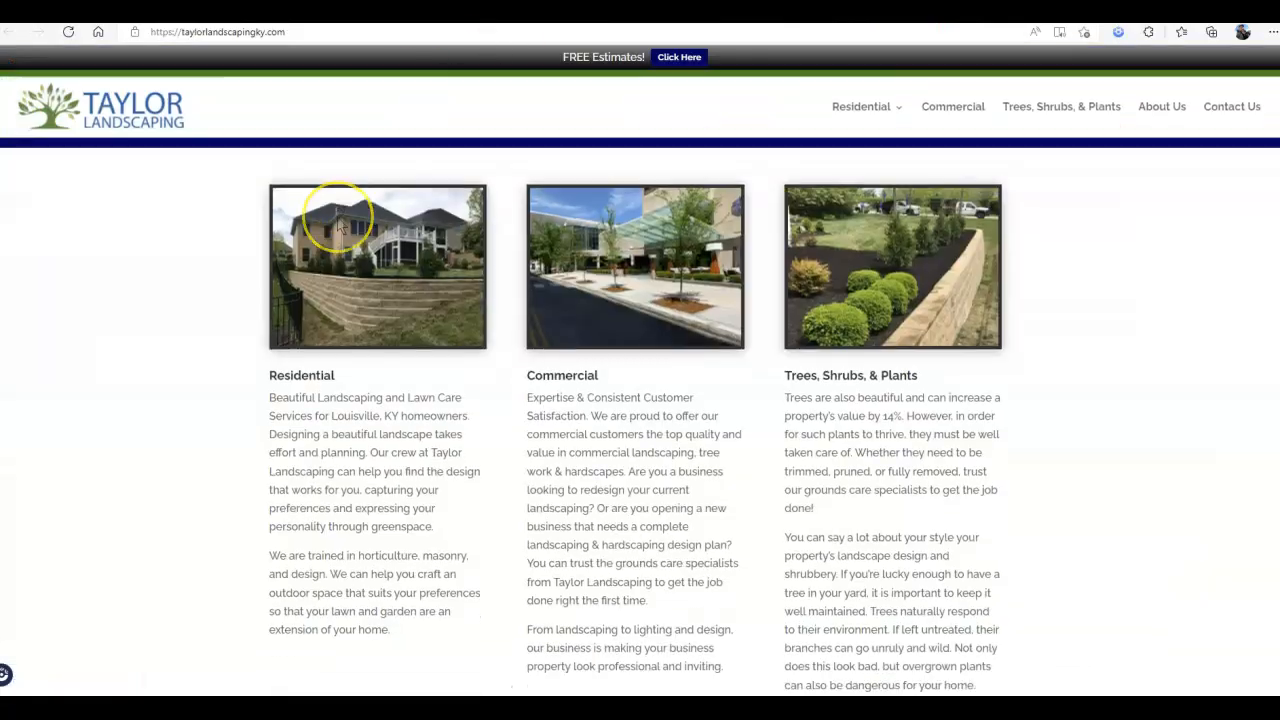
- Scroll through the Taylor Landscaping site's Residential, Commercial and Trees, Shrubs, & Plants services
scroll("down", 3)
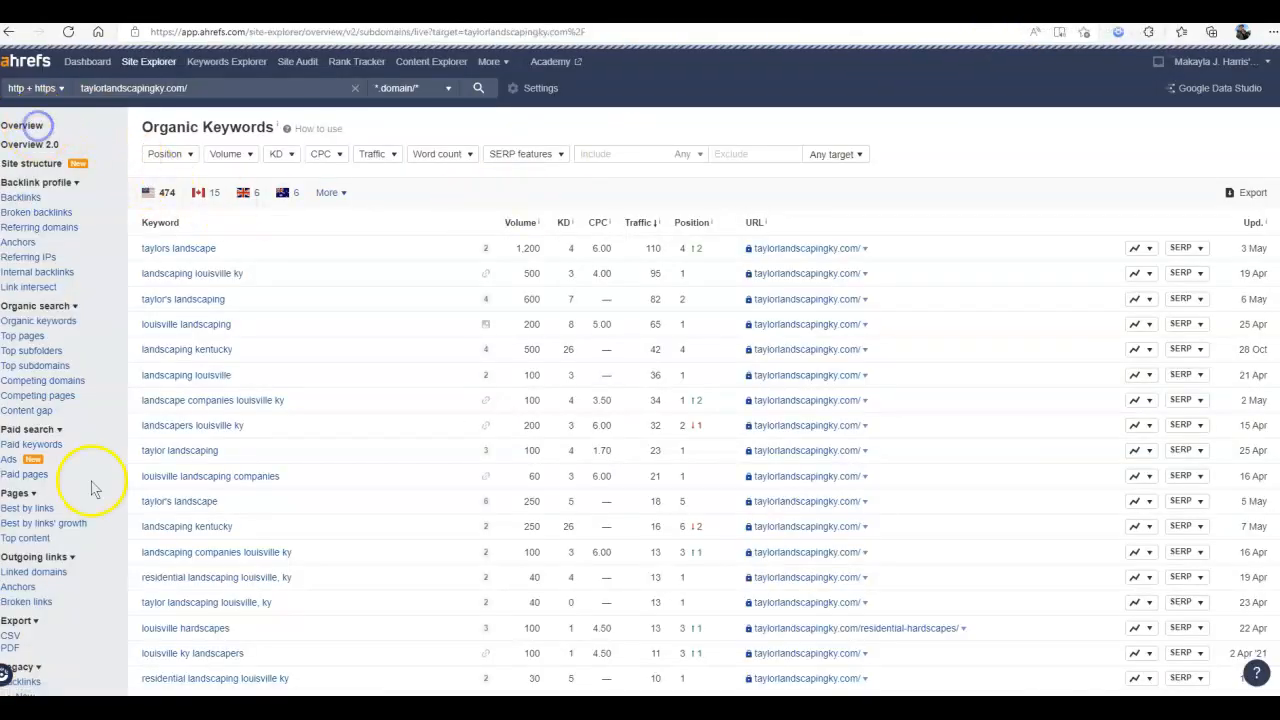
- Compare Taylor Landscaping's Ahrefs overview (DR 0.8, 212 backlinks) with Greenworks' metrics
left_click(22, 125)
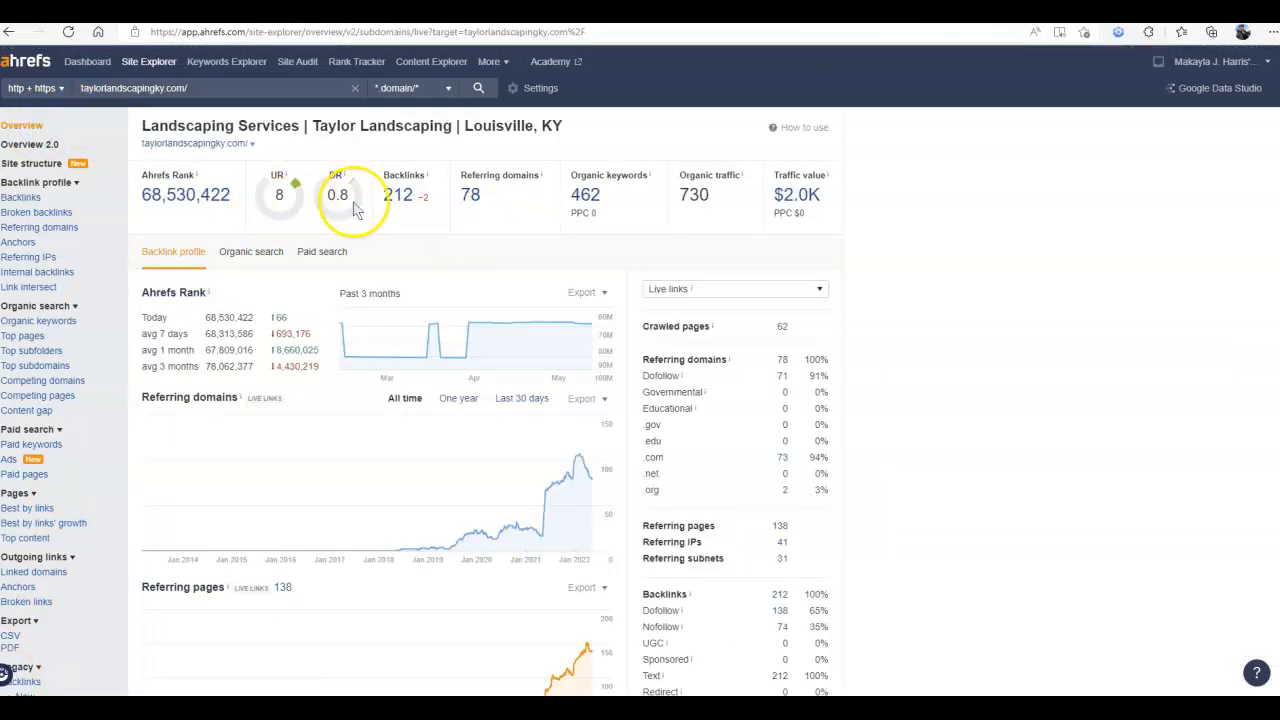
mouse_move(268, 210)
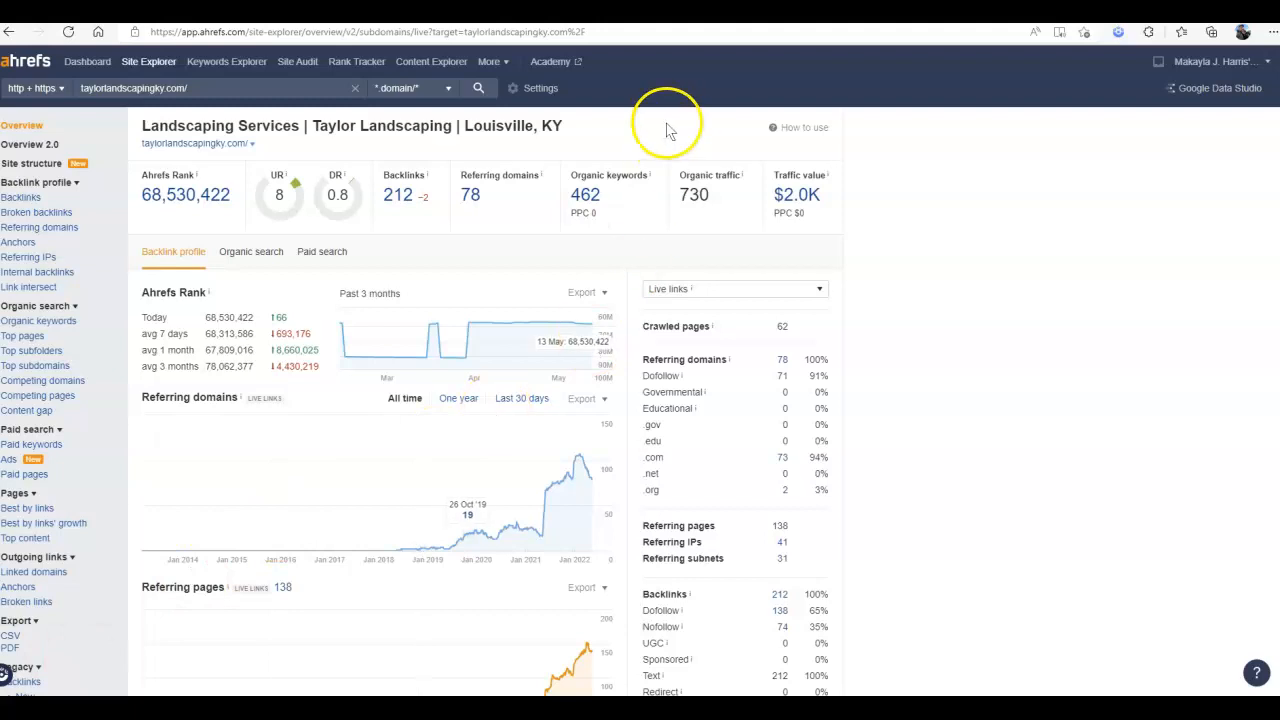
mouse_move(672, 235)
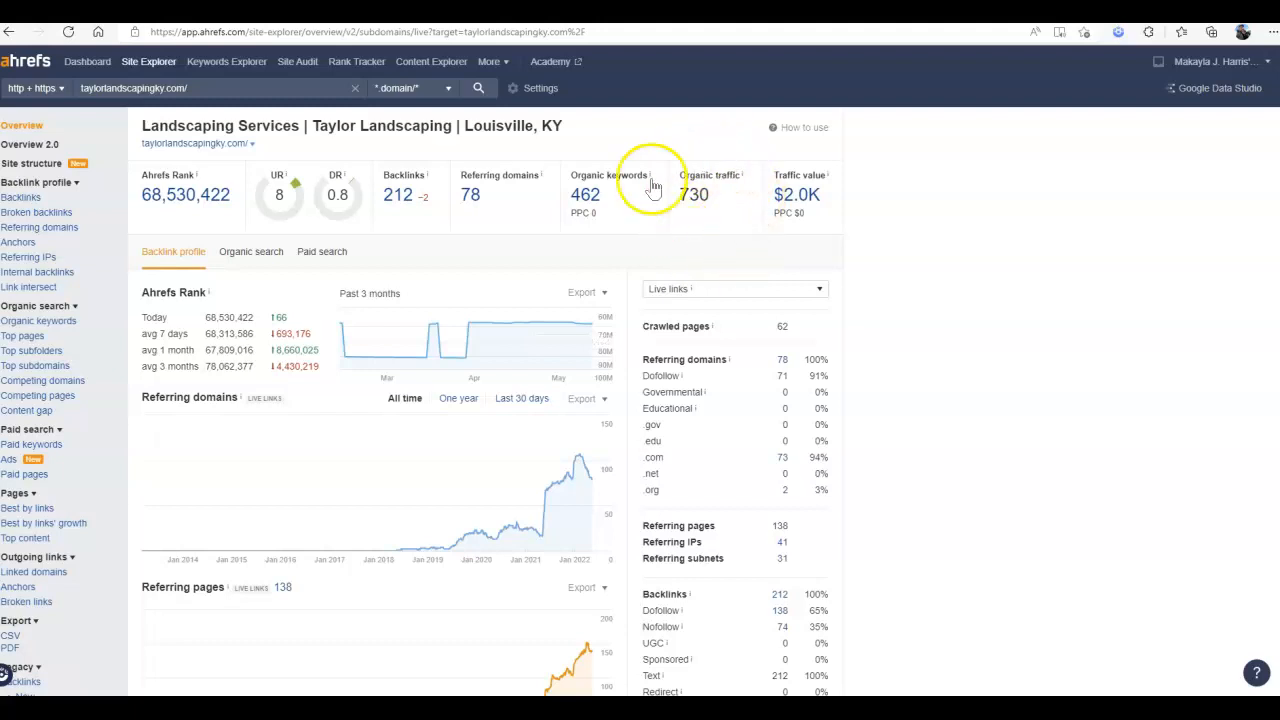
mouse_move(688, 248)
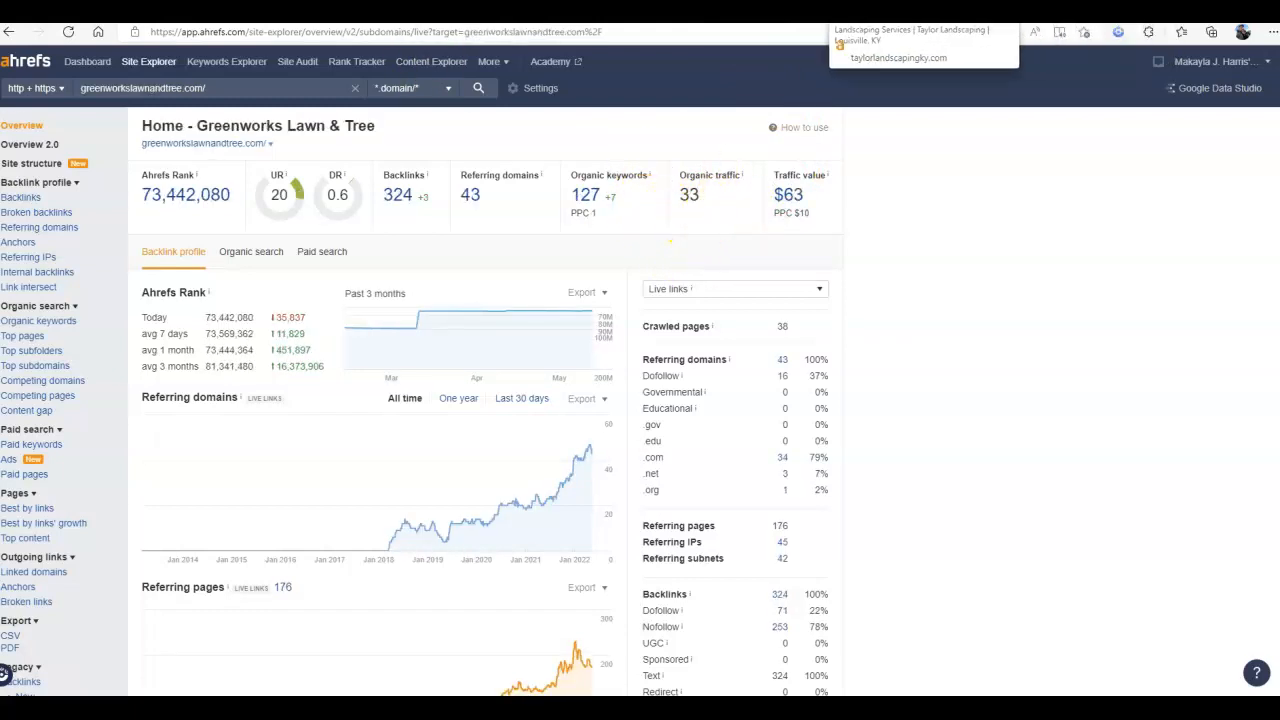
left_click(898, 57)
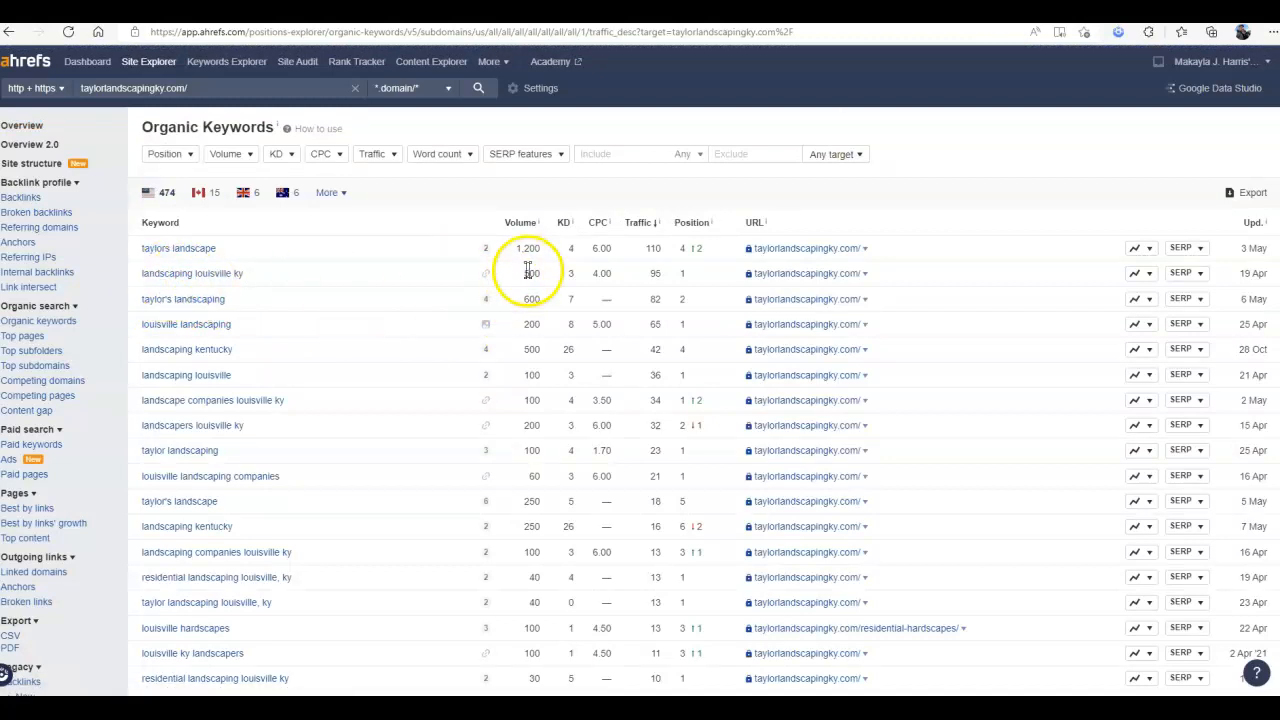
mouse_move(180, 273)
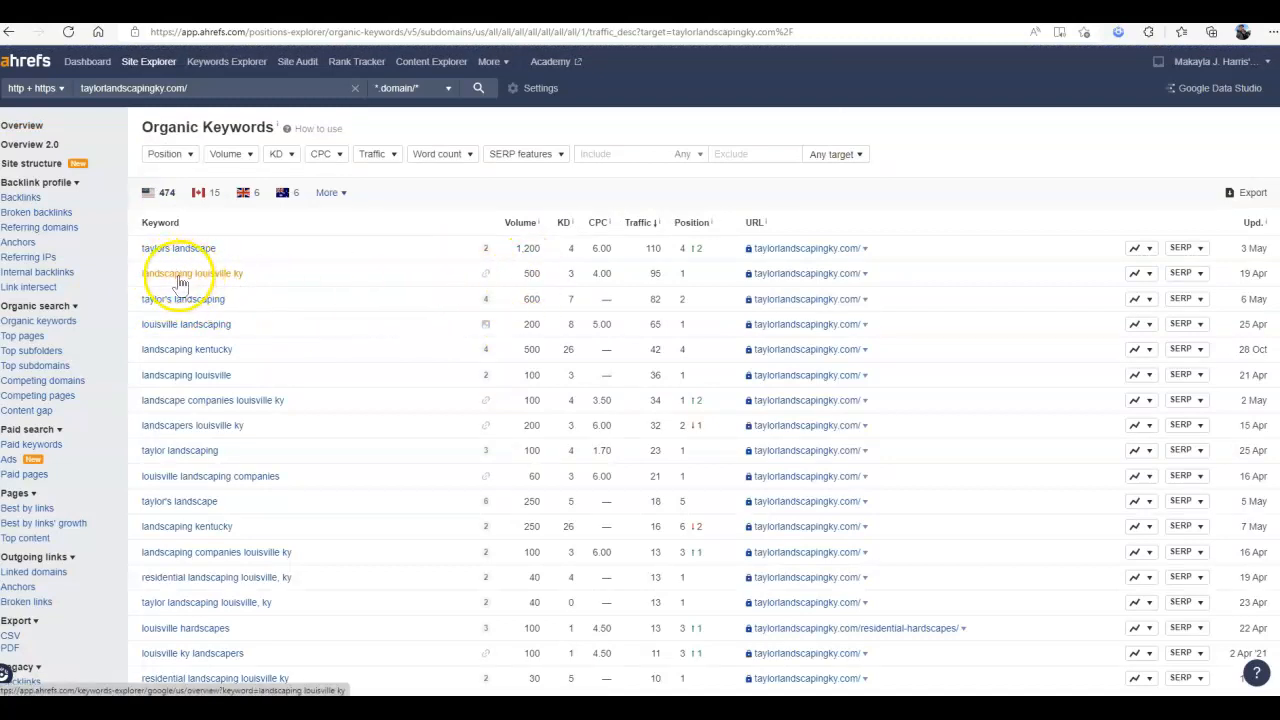
mouse_move(533, 278)
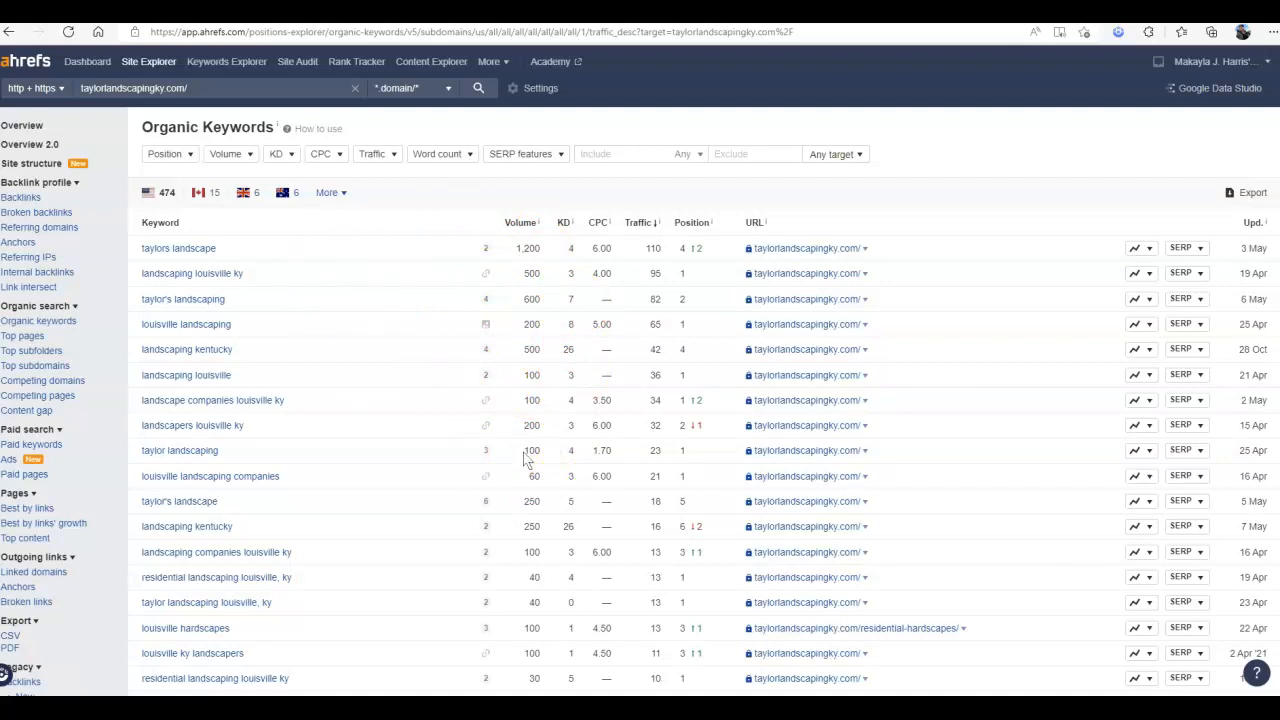
mouse_move(548, 468)
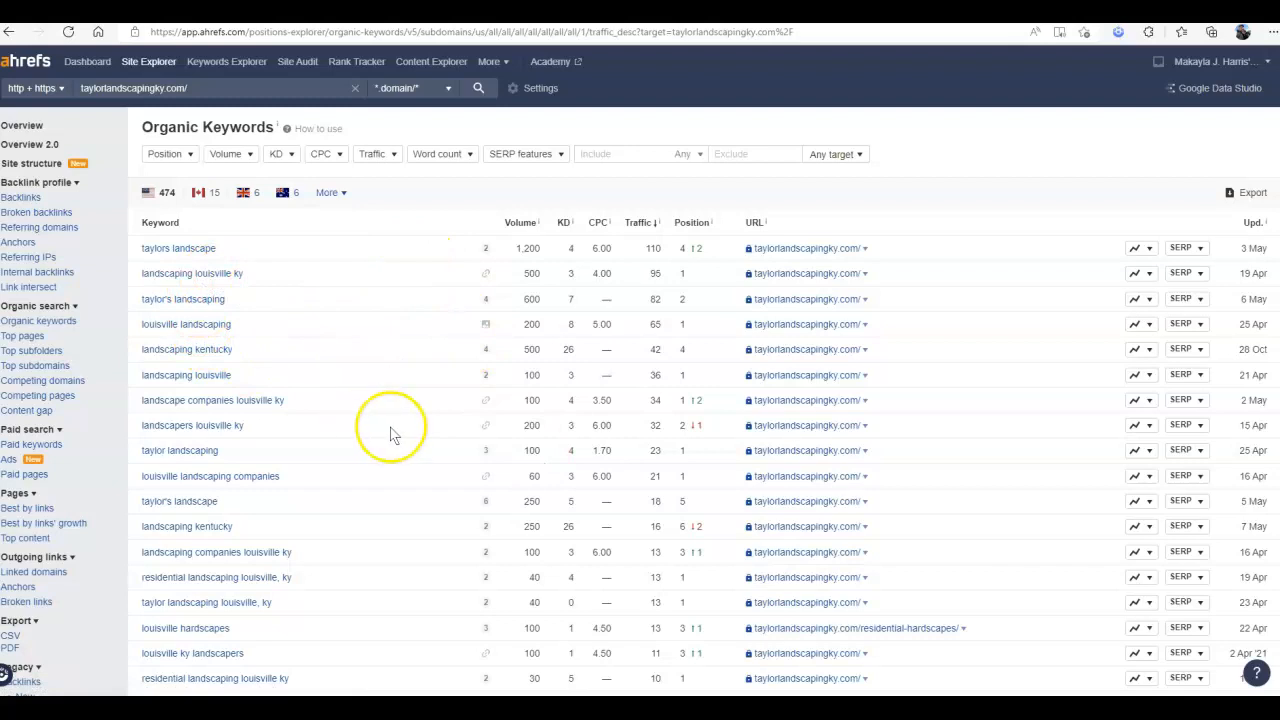
mouse_move(350, 370)
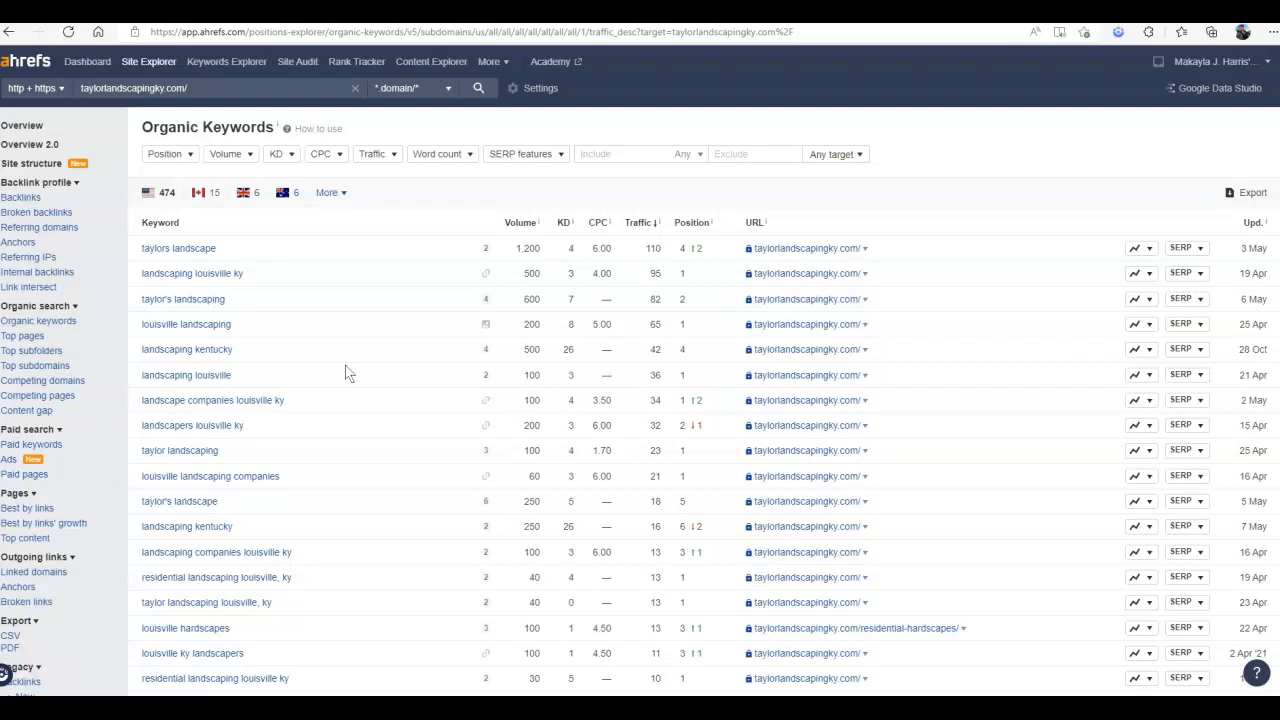
- Scroll Taylor Landscaping's organic keywords down to lower-traffic terms like hardscaping louisville ky
scroll("down", 3)
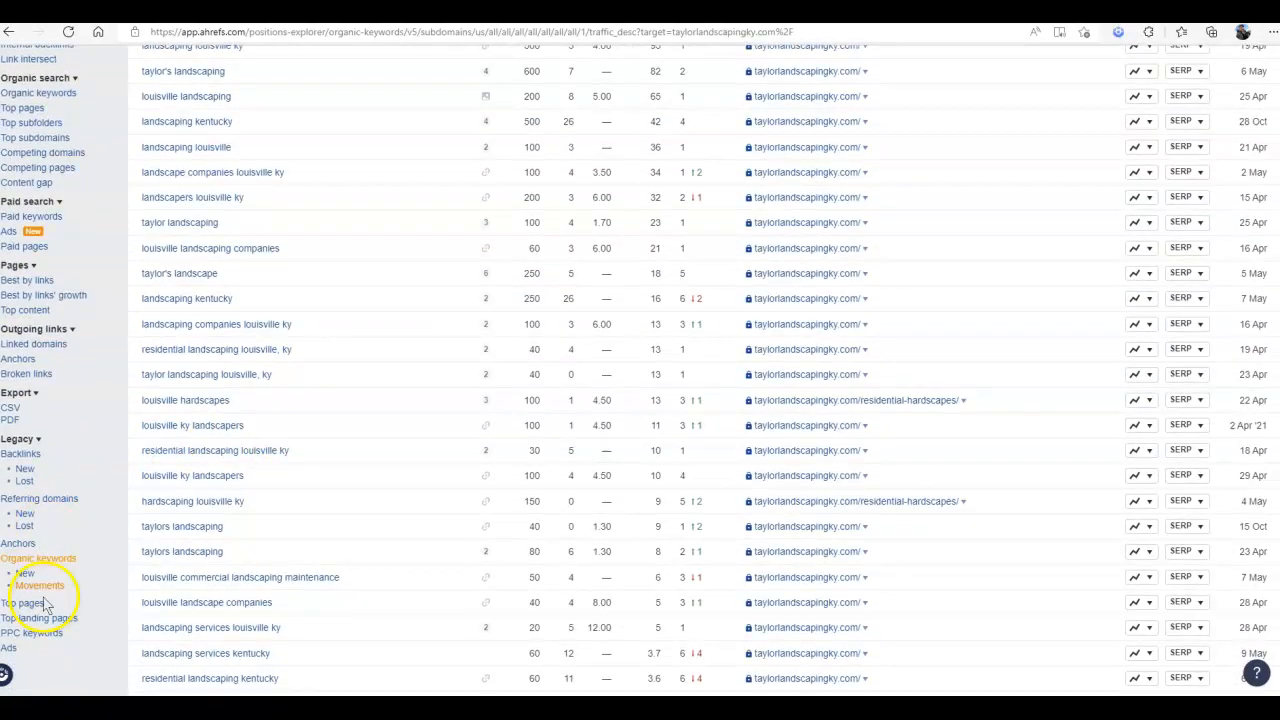